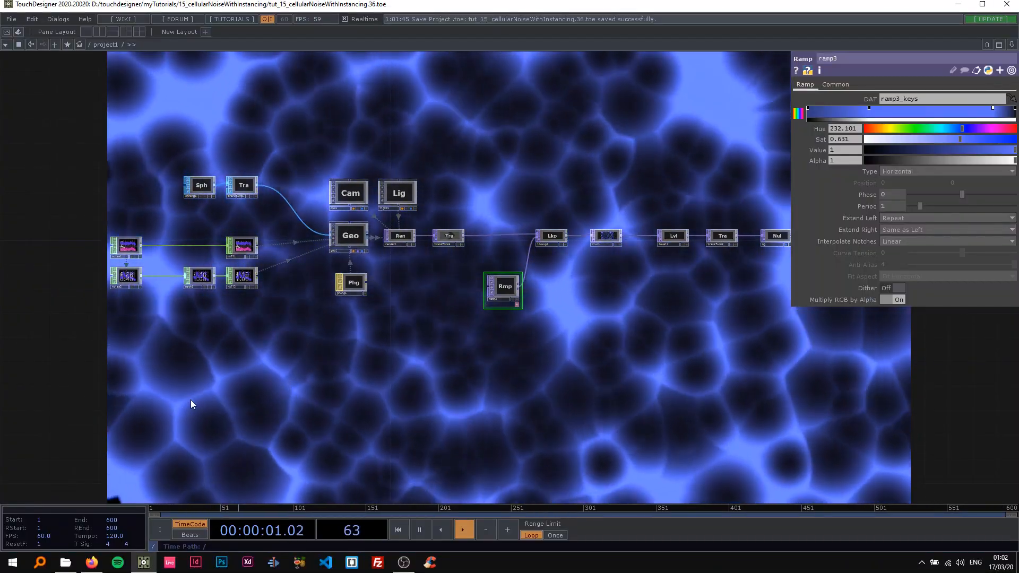
Step: Browse Startpage 'cellular noise' image results, including the Worley noise example, then return to TouchDesigner
left_click(91, 562)
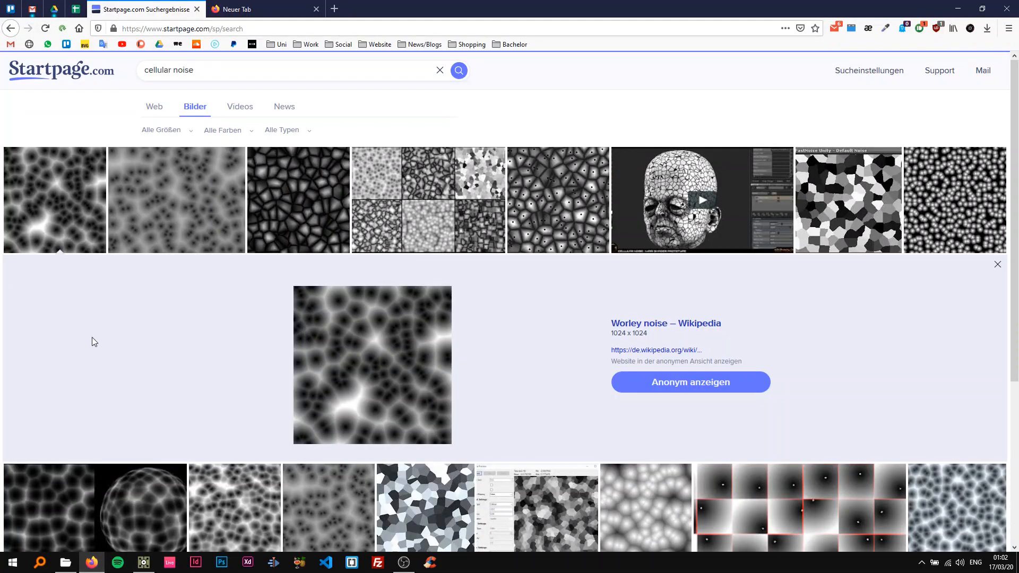
mouse_move(260, 370)
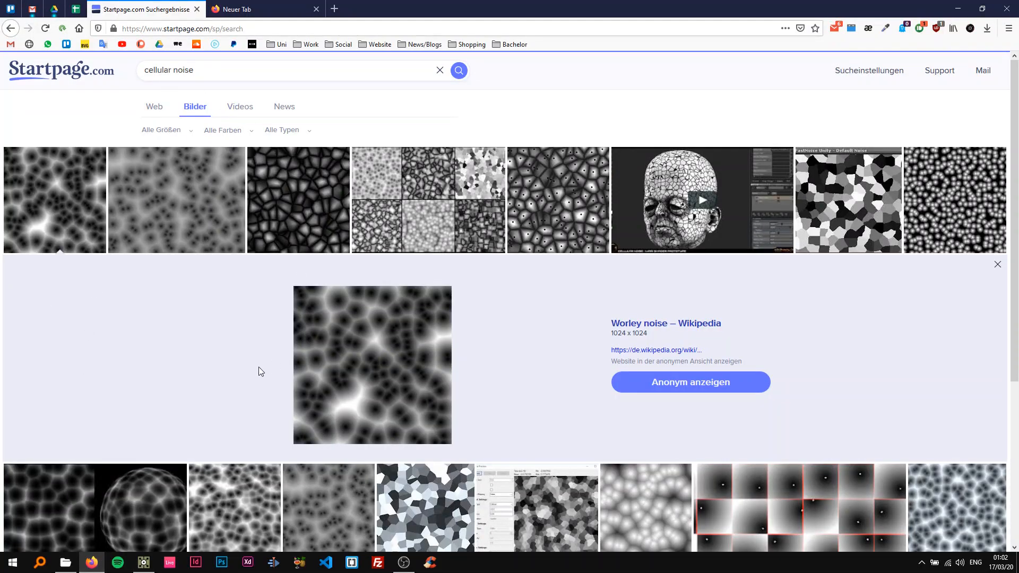
scroll("down", 3)
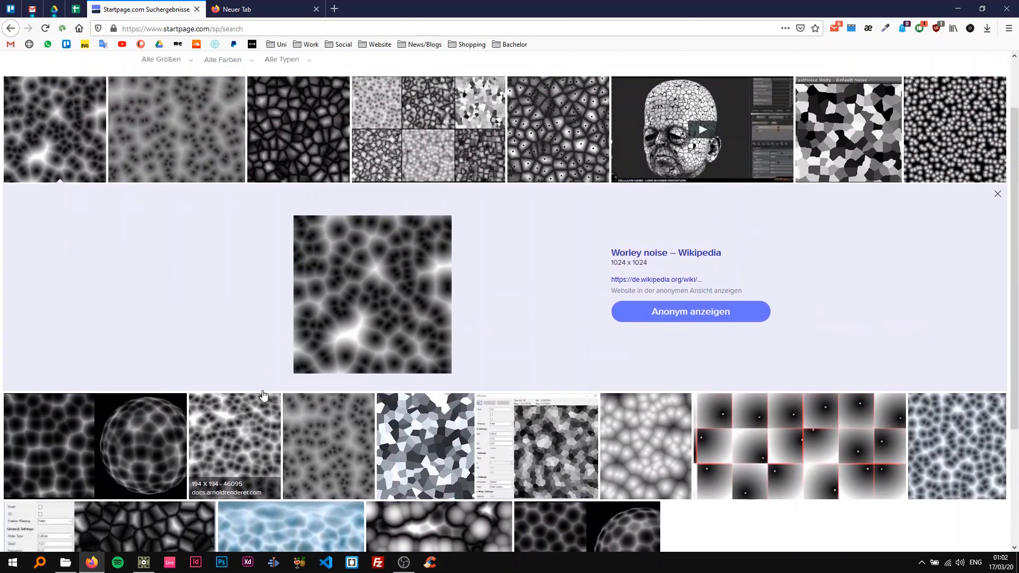
scroll("up", 3)
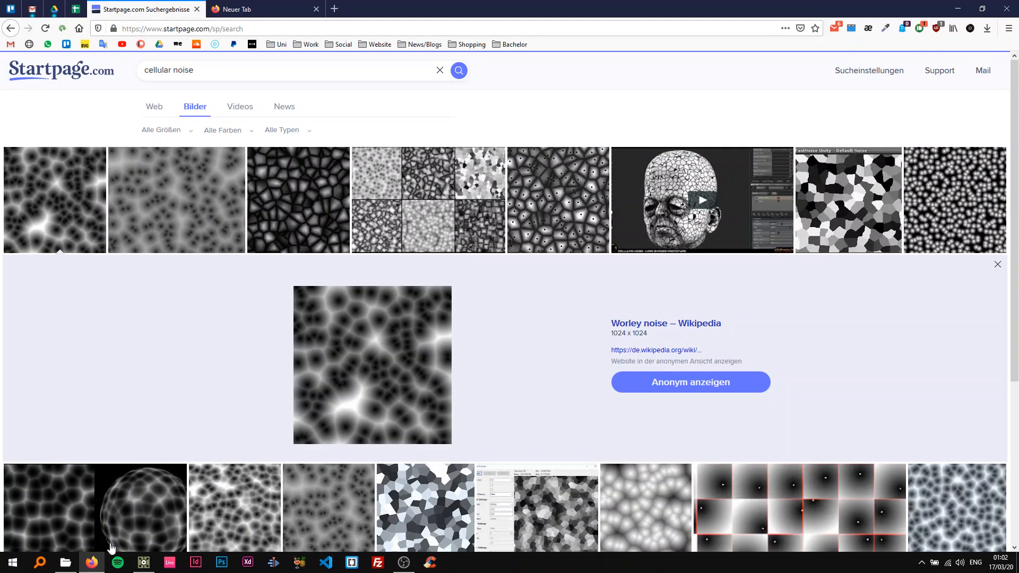
left_click(142, 562)
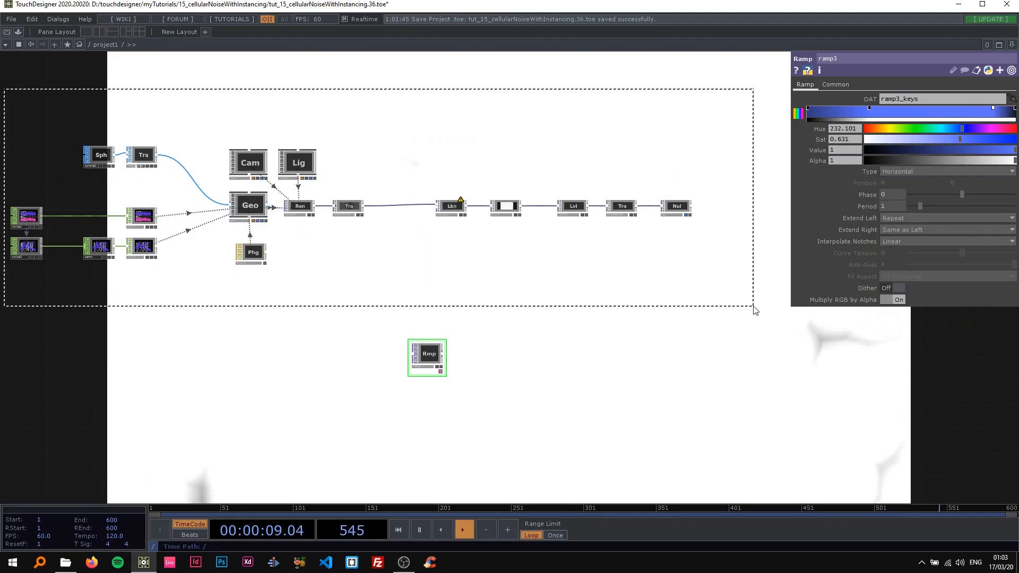
Step: Delete the old network, add a NURBS sphere, and follow it with a Transform
key("Delete")
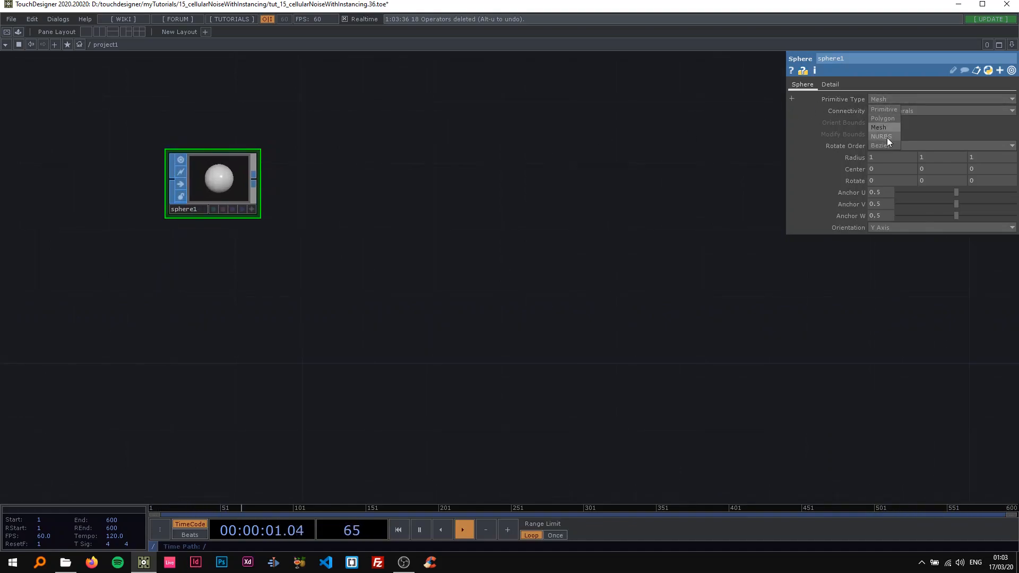
left_click(882, 136)
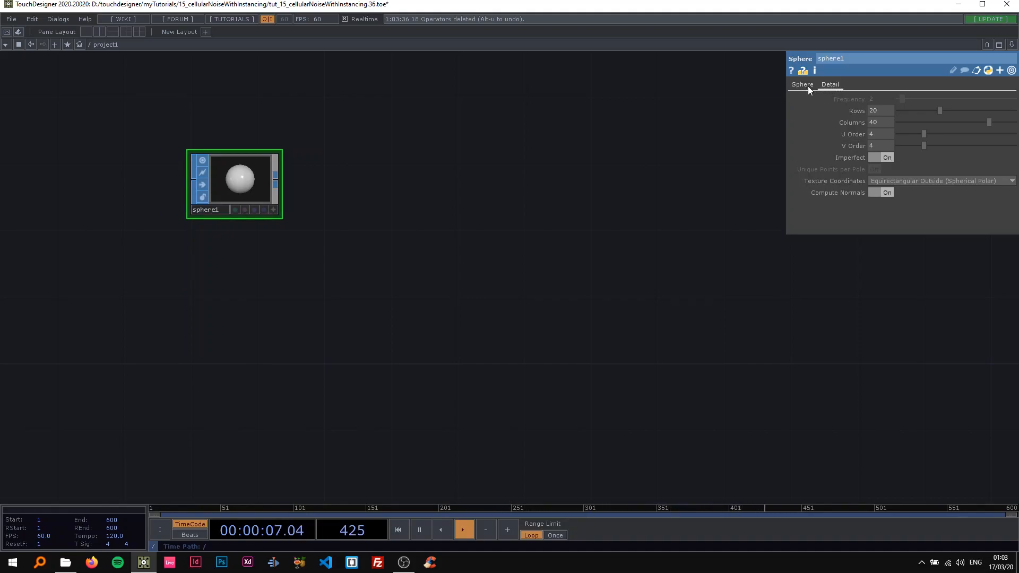
left_click(802, 84)
type("tr")
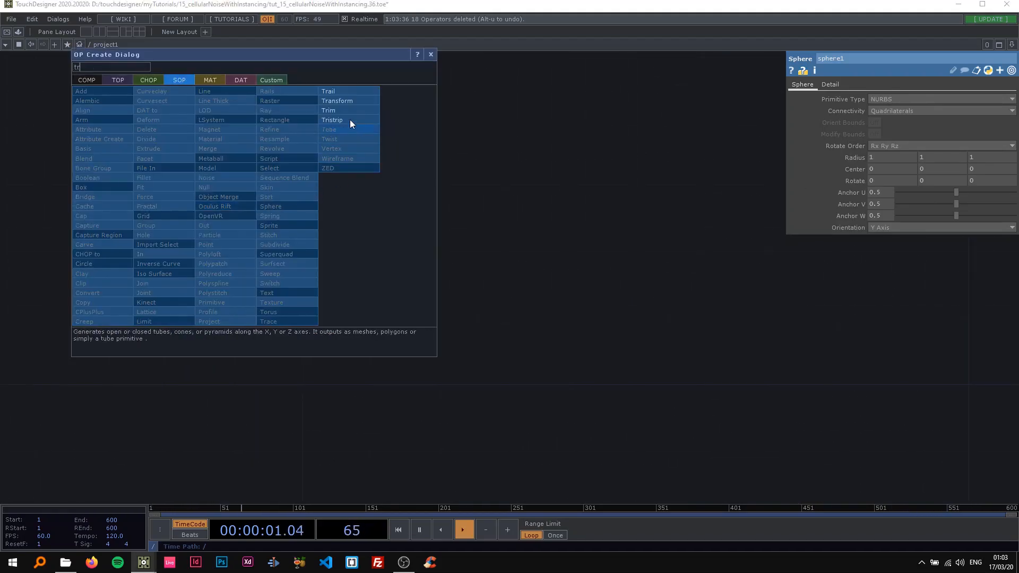
left_click(336, 101)
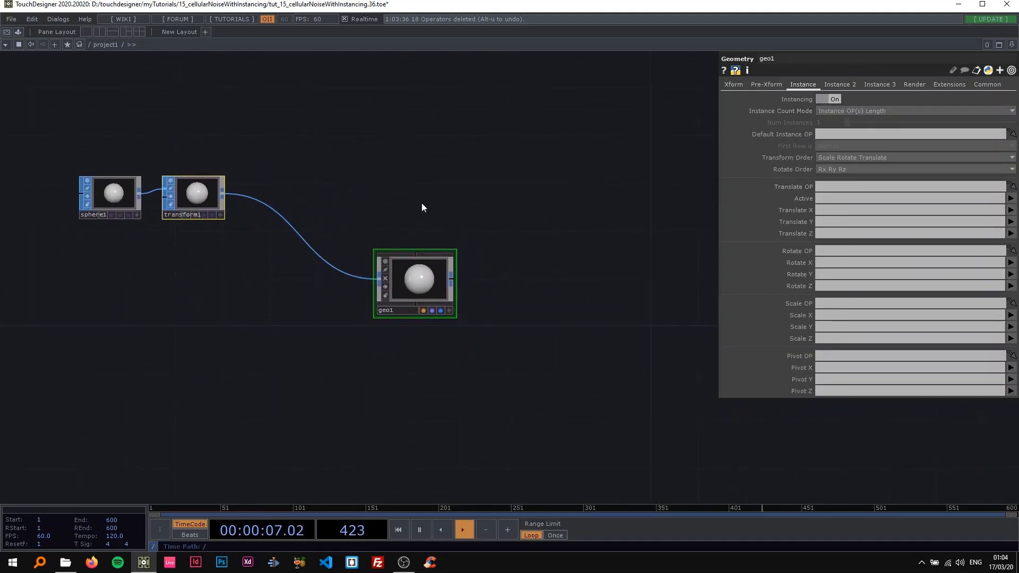
Step: Wire camera, light and render together and give the render a preset resolution
left_click_drag(299, 156, 376, 209)
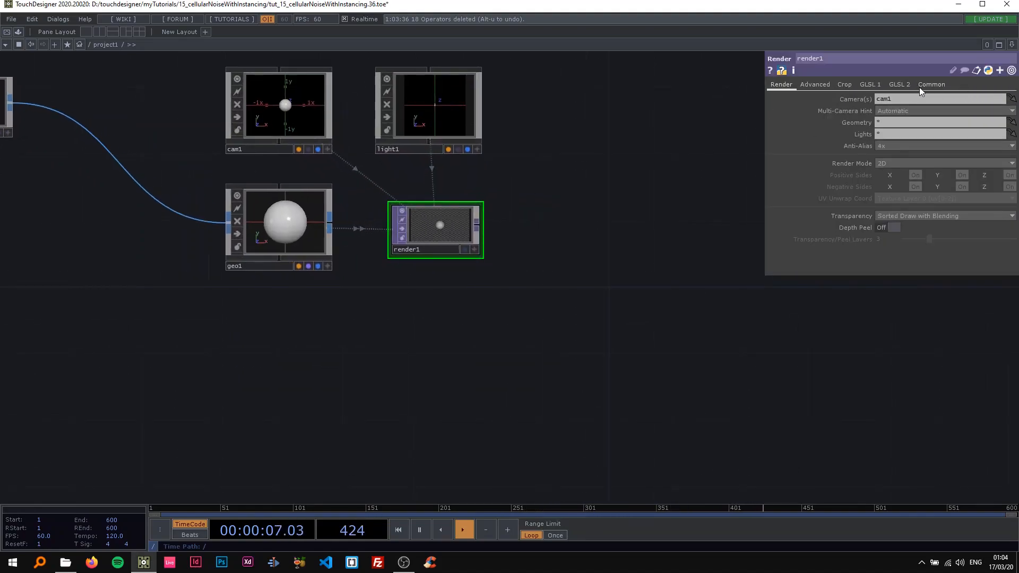
left_click(930, 84)
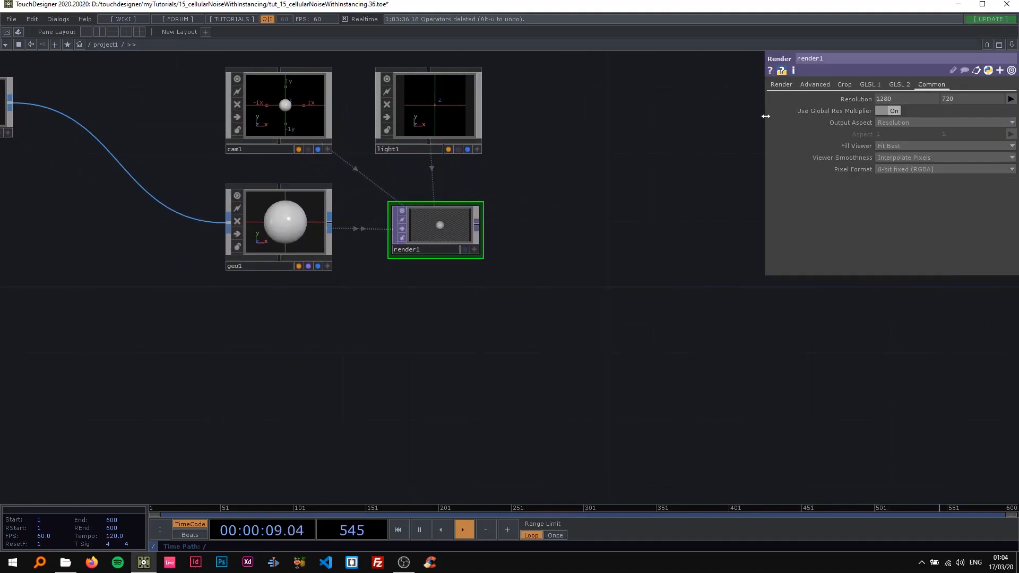
left_click(1010, 98)
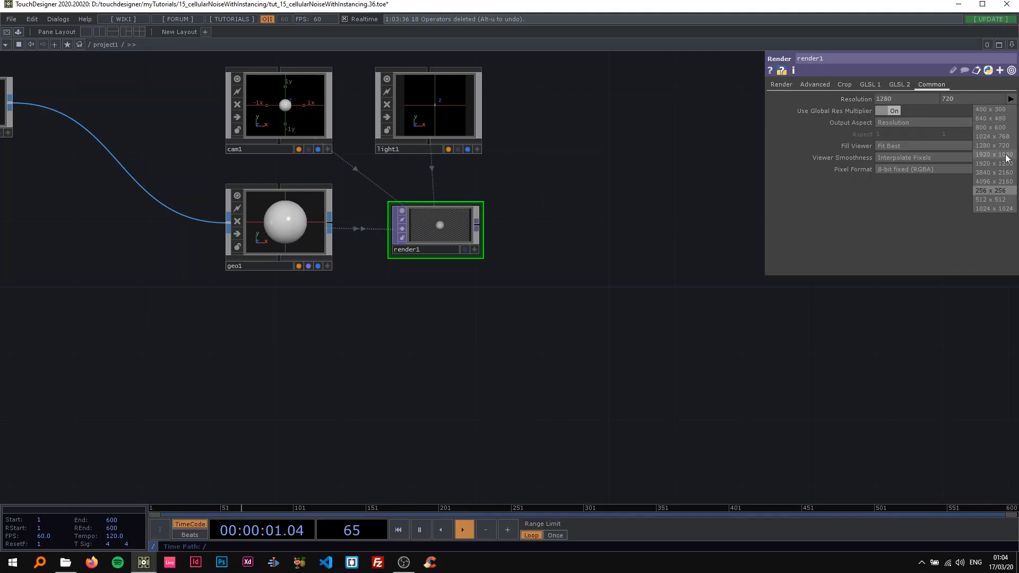
left_click(779, 84)
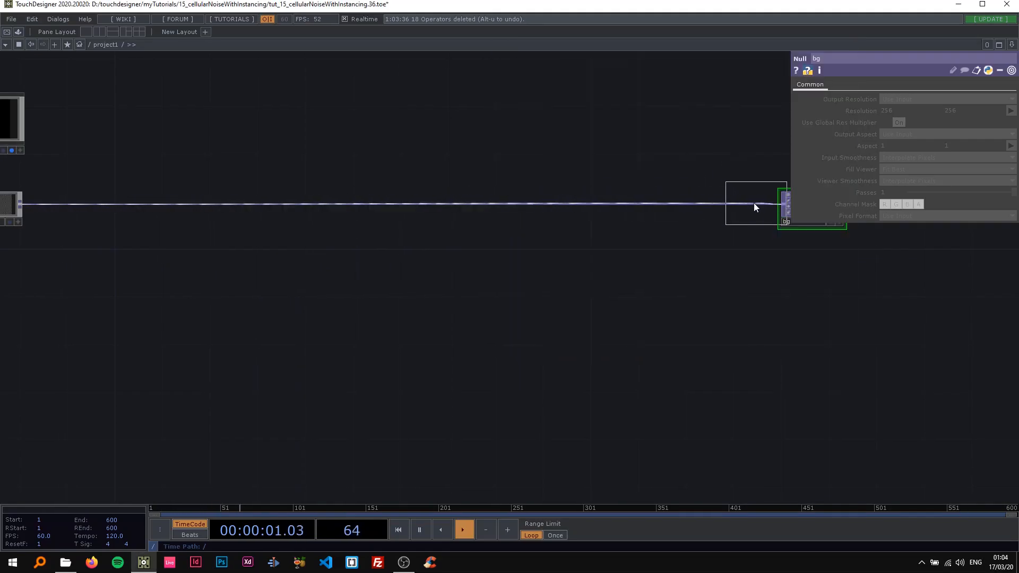
Step: Insert a Level TOP into the render chain ending at the bg null
left_click(716, 205)
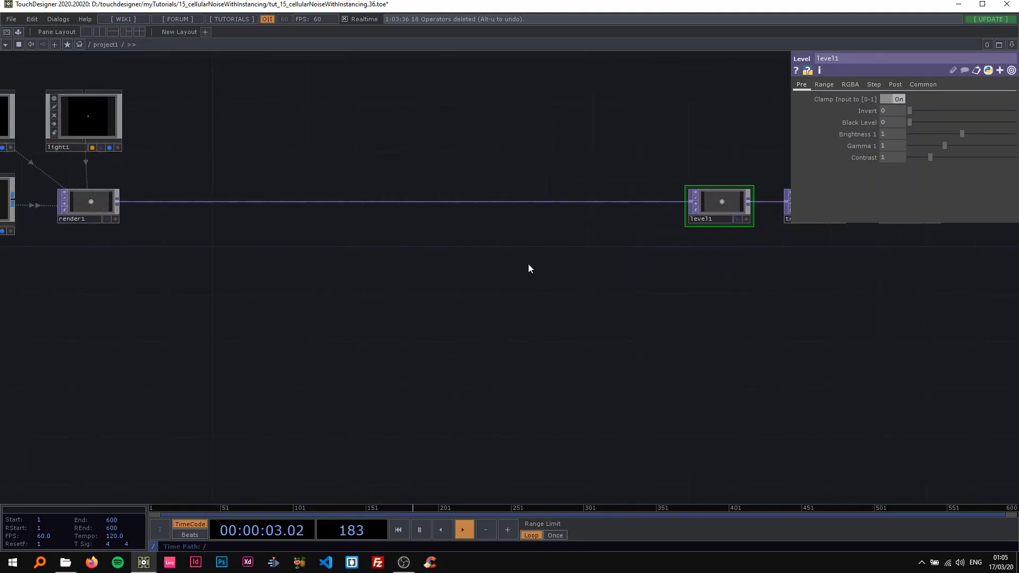
double_click(530, 269)
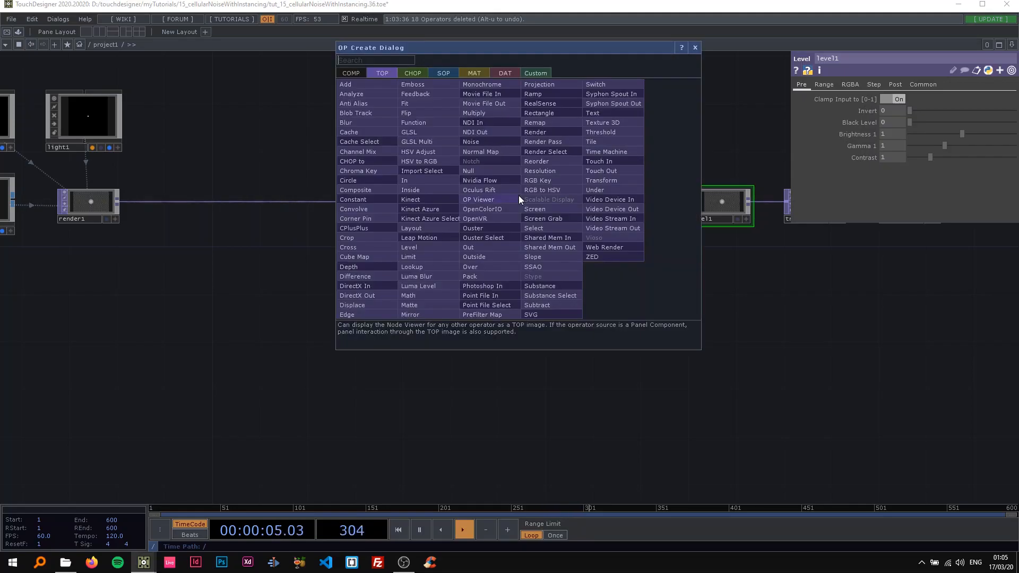
left_click(411, 266)
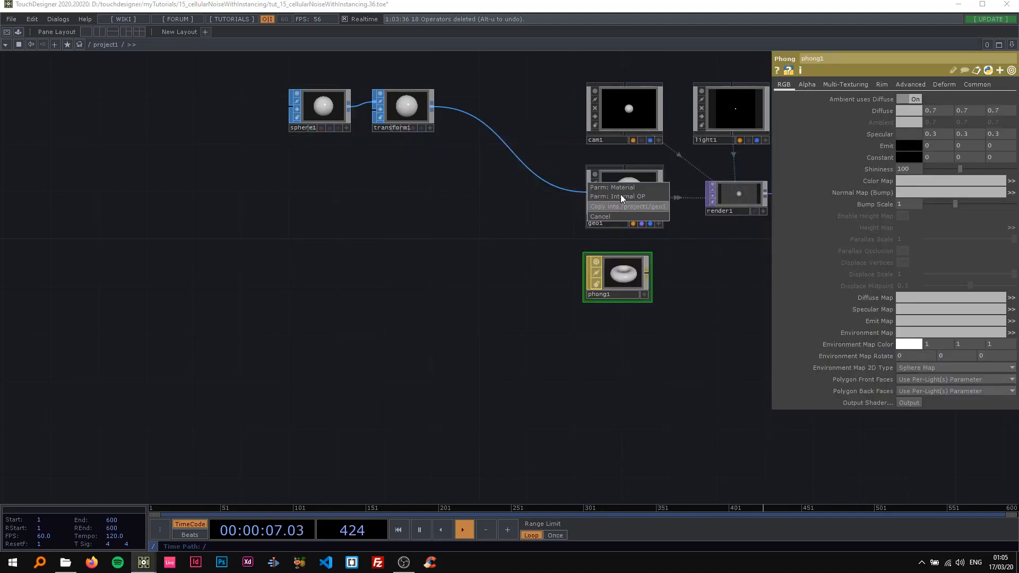
Step: Assign the phong material to geo1 and check its Common page
left_click(976, 85)
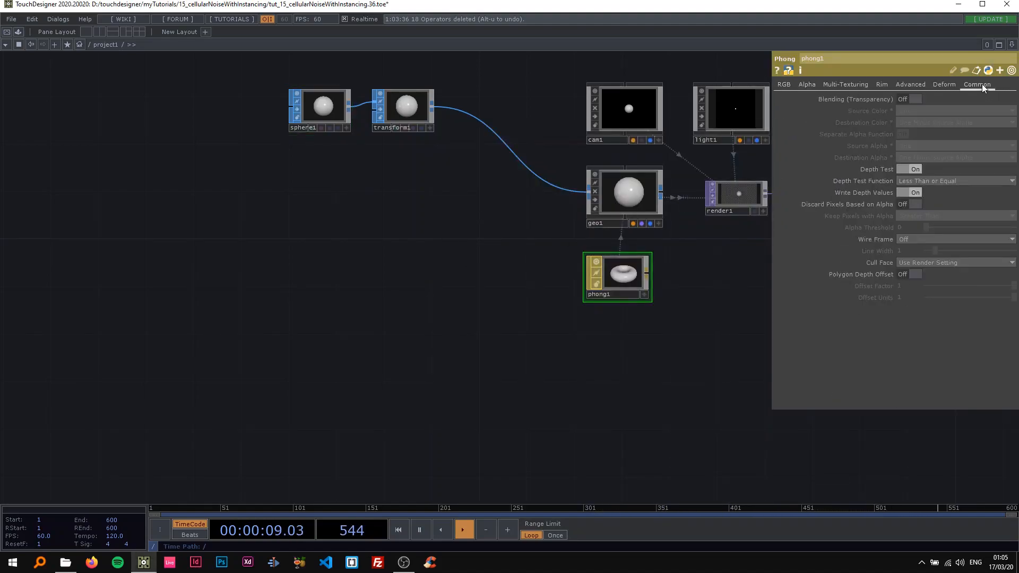
left_click(784, 83)
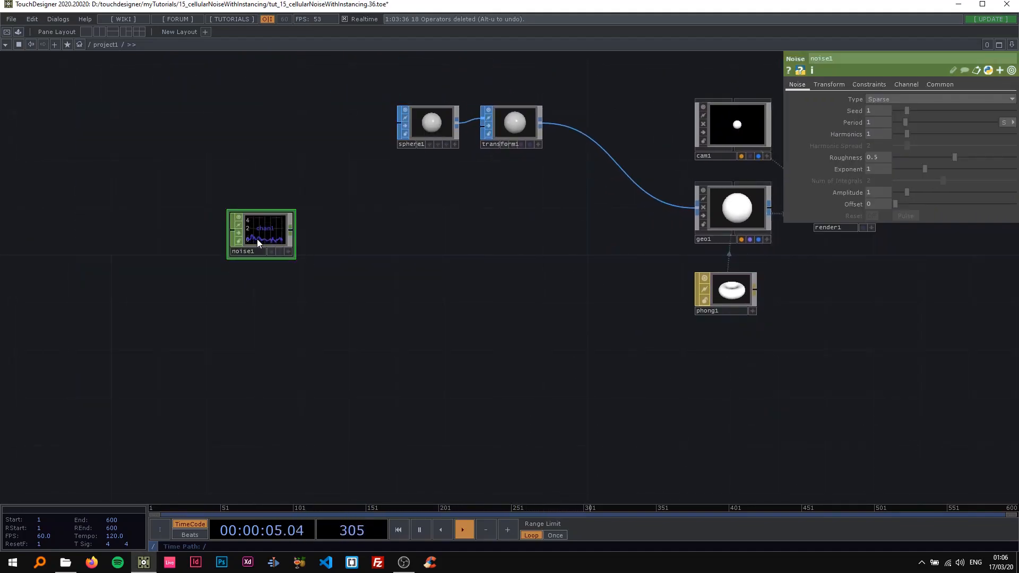
Step: Name noise1's channels tx ty and edit its channel end value
left_click(905, 84)
type("tx")
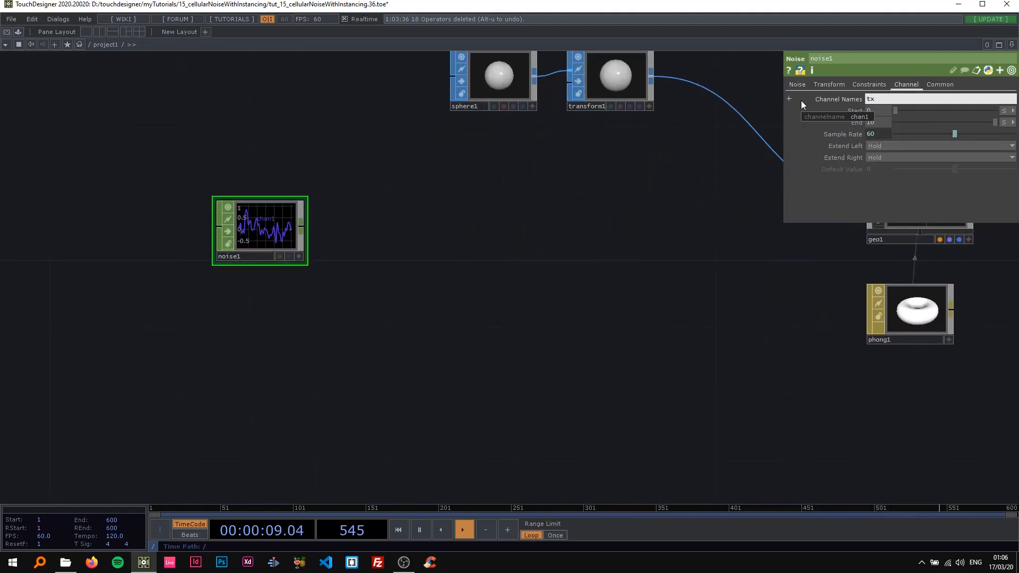
type("ty")
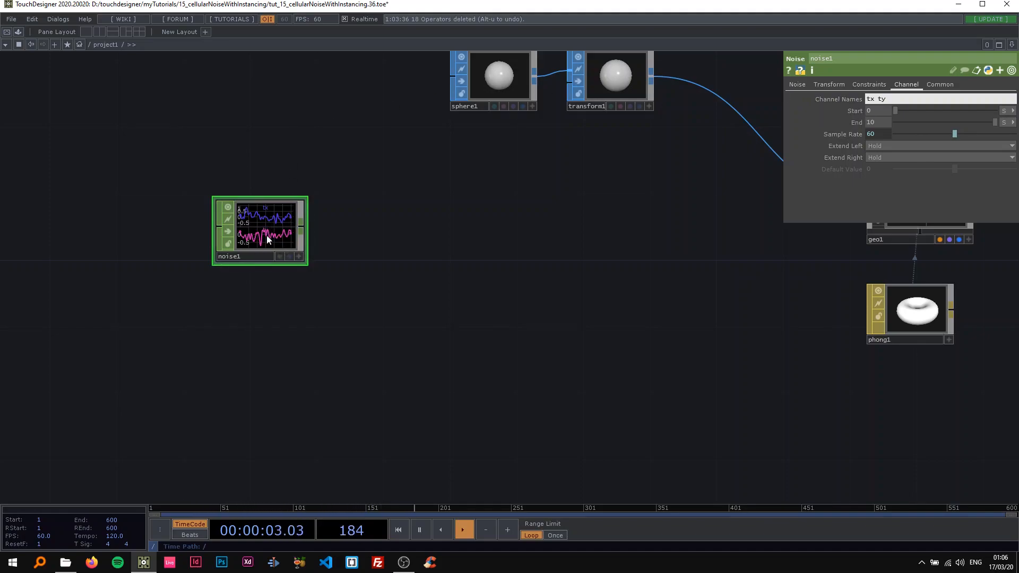
mouse_move(622, 159)
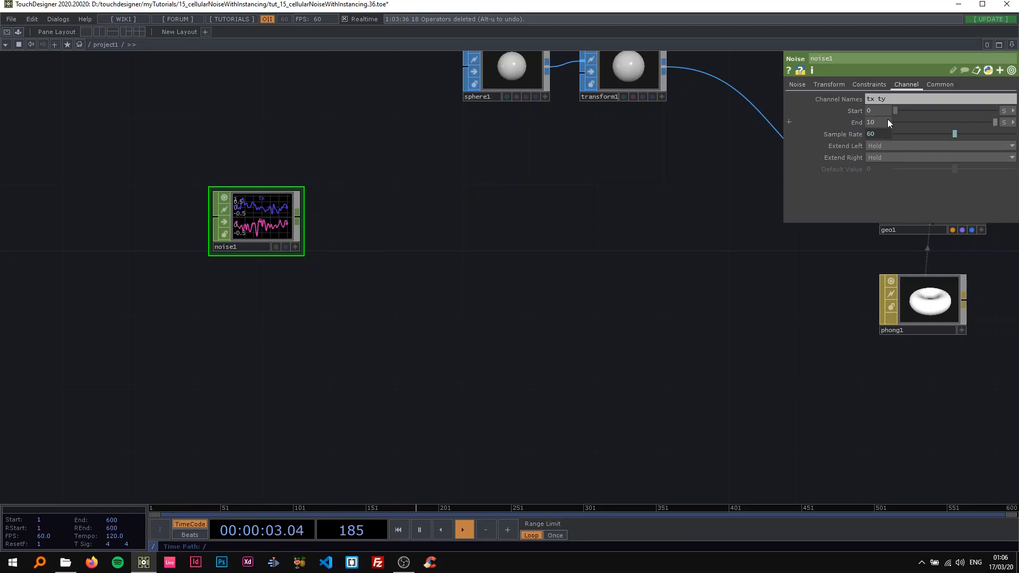
left_click(1003, 122)
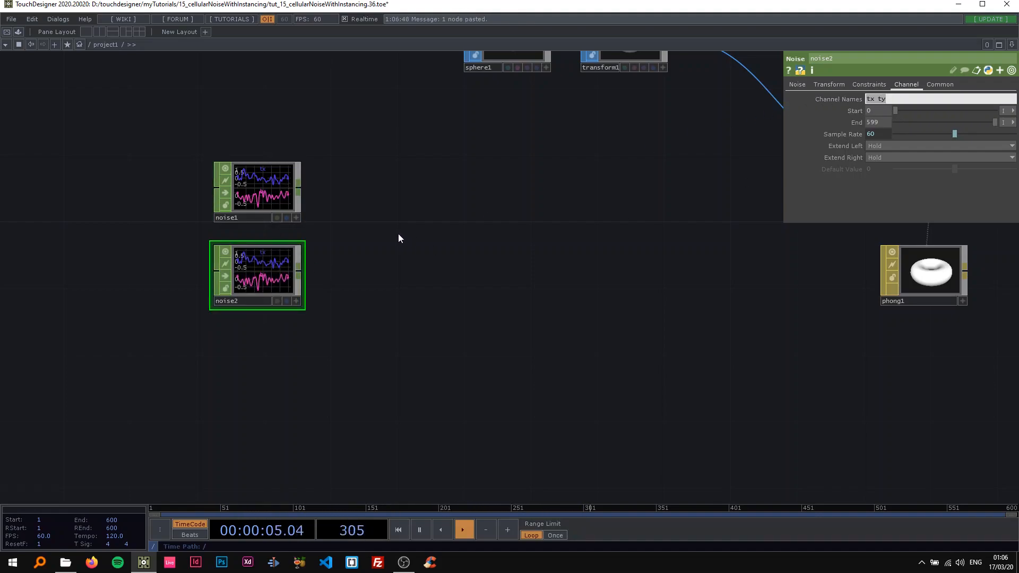
Step: Set the tx ty noise amplitude to 2 and review its Transform page
left_click(796, 84)
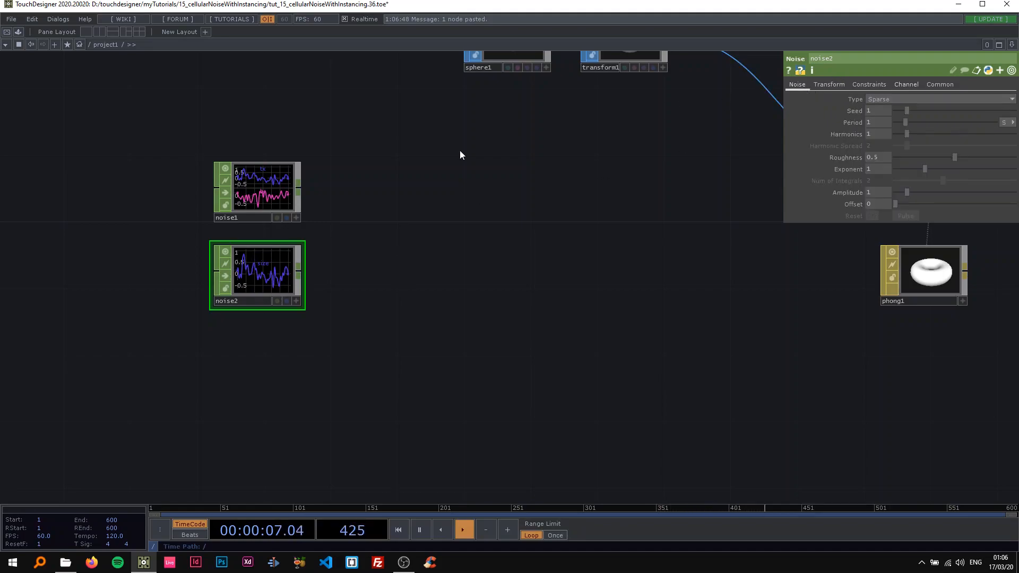
left_click(257, 188)
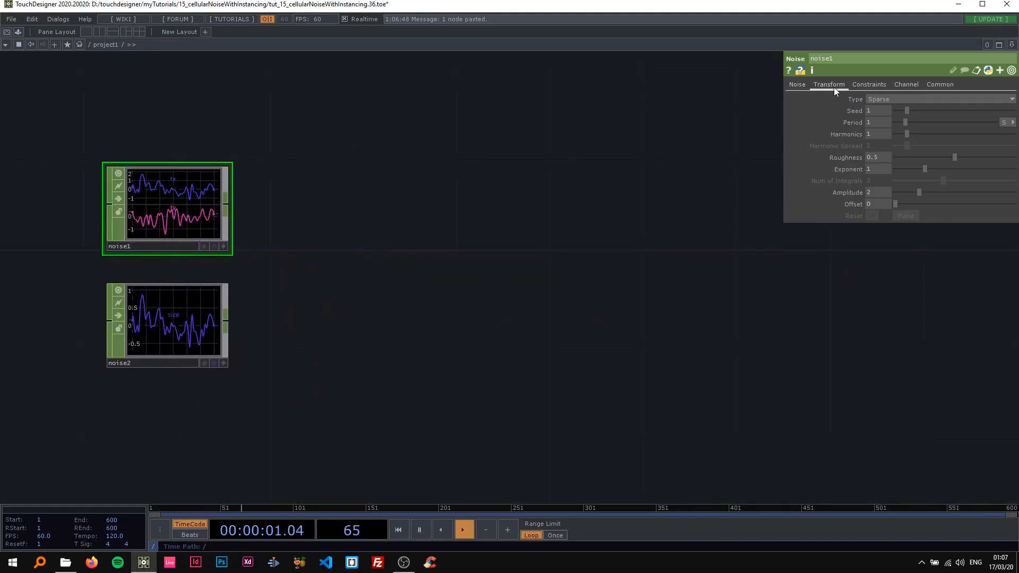
left_click(829, 84)
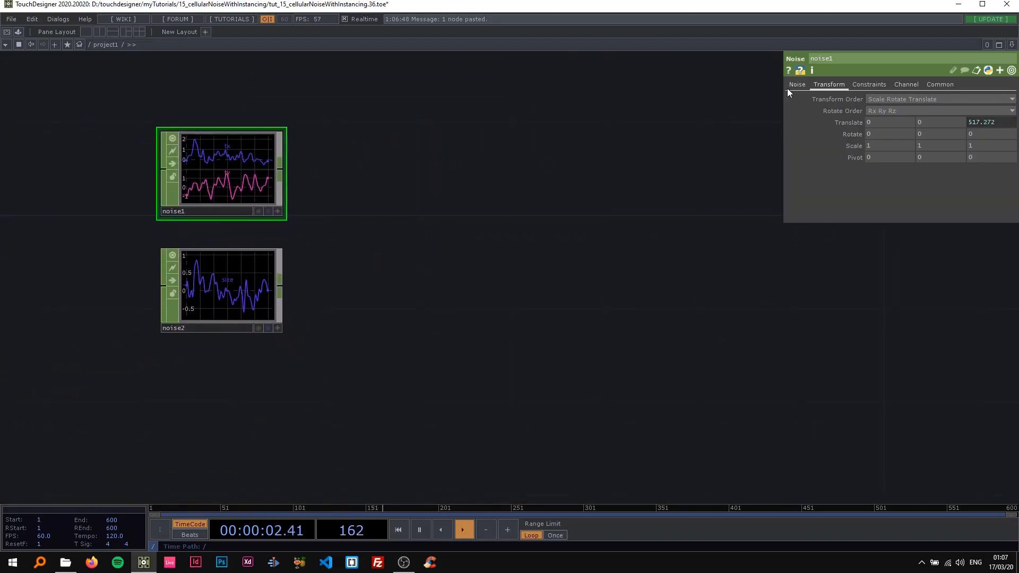
left_click(797, 84)
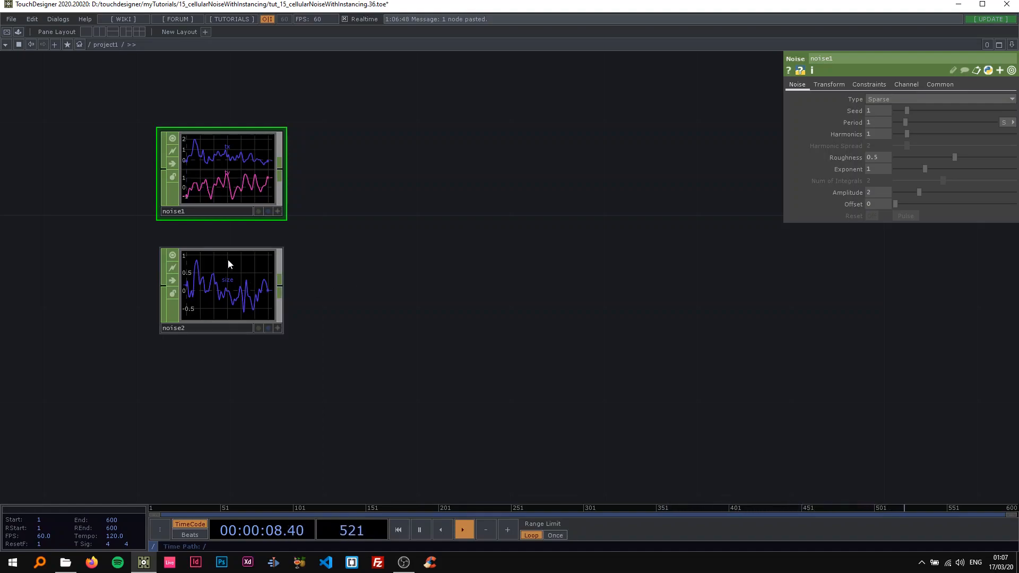
Step: Name noise2's channel size and match its channel End to noise1's (499)
left_click(221, 289)
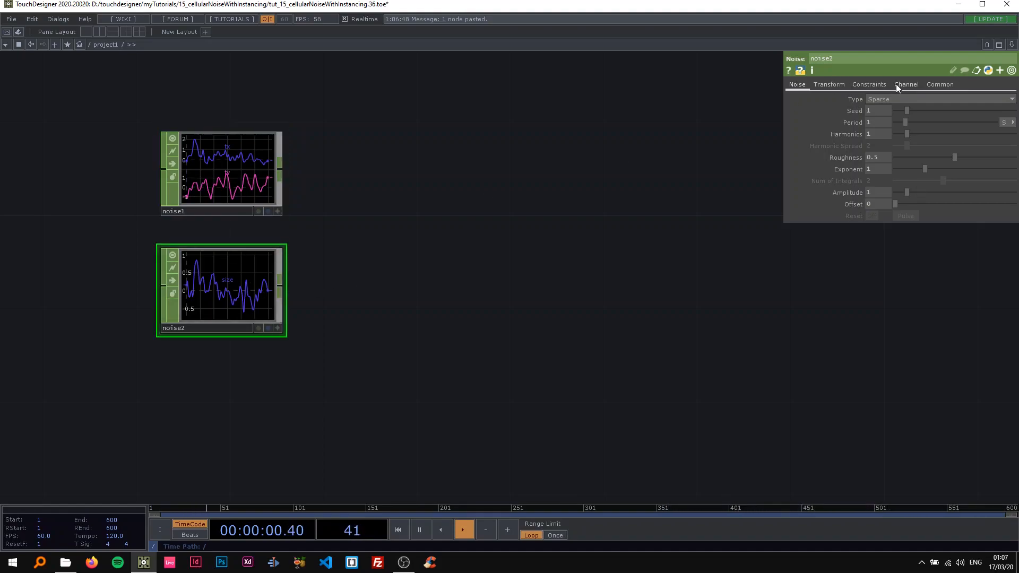
left_click(221, 172)
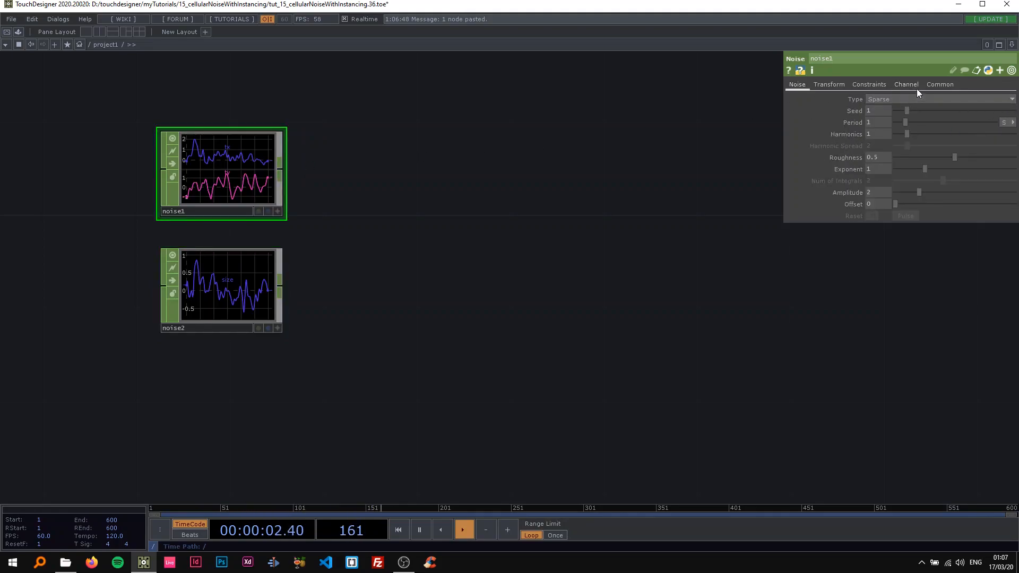
left_click(905, 85)
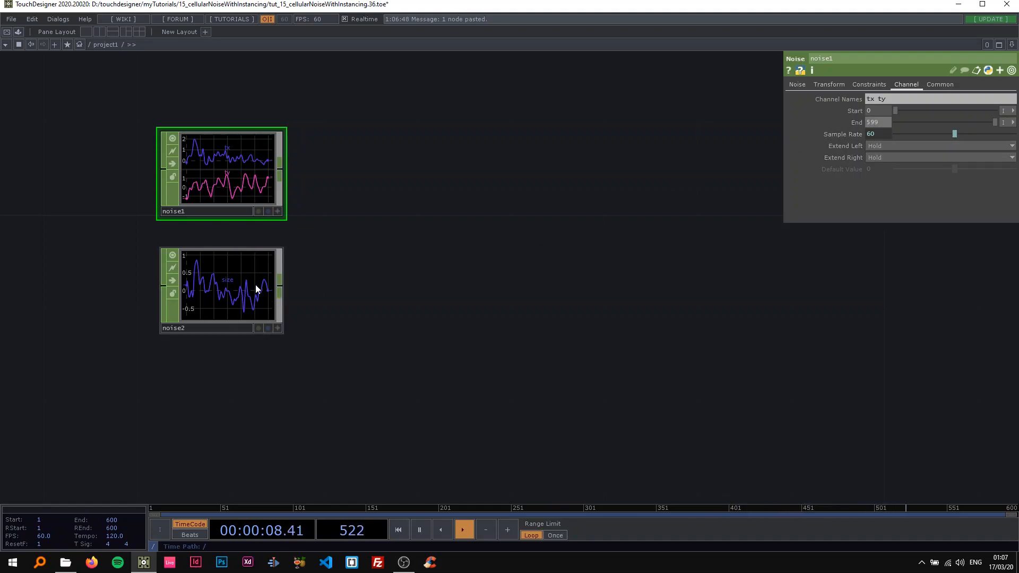
left_click(221, 289)
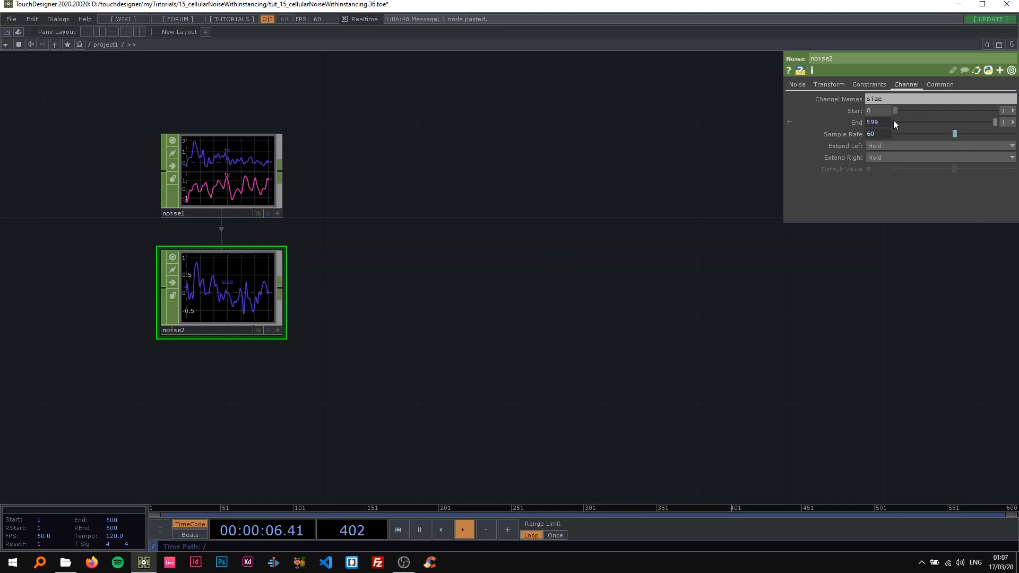
left_click(221, 176)
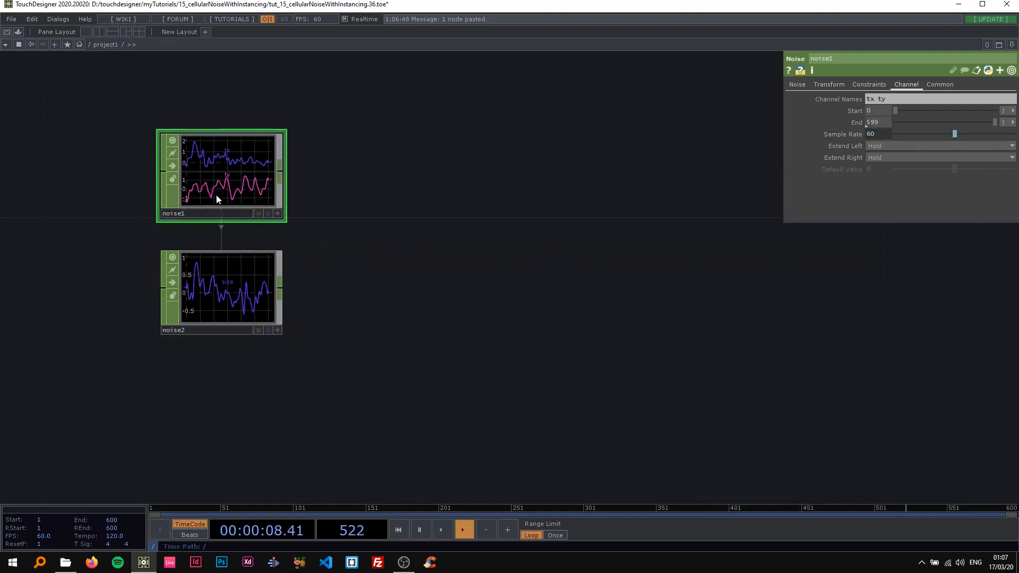
left_click(220, 293)
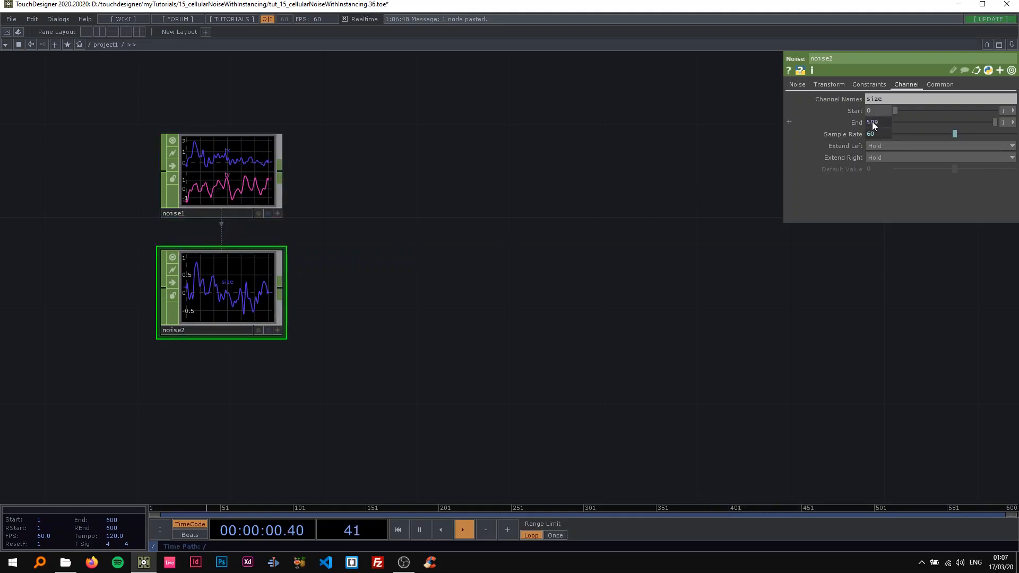
left_click(221, 174)
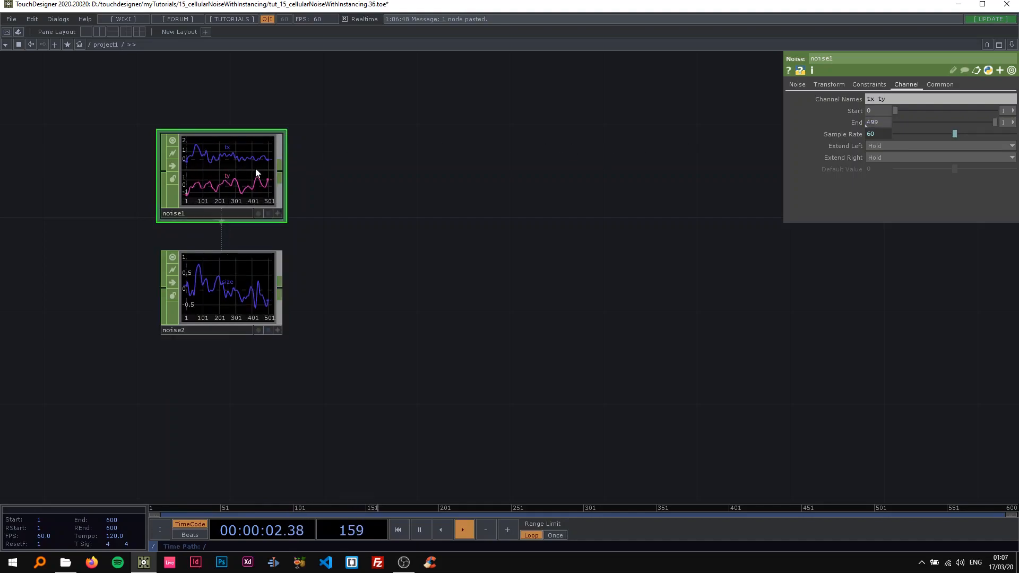
left_click(221, 292)
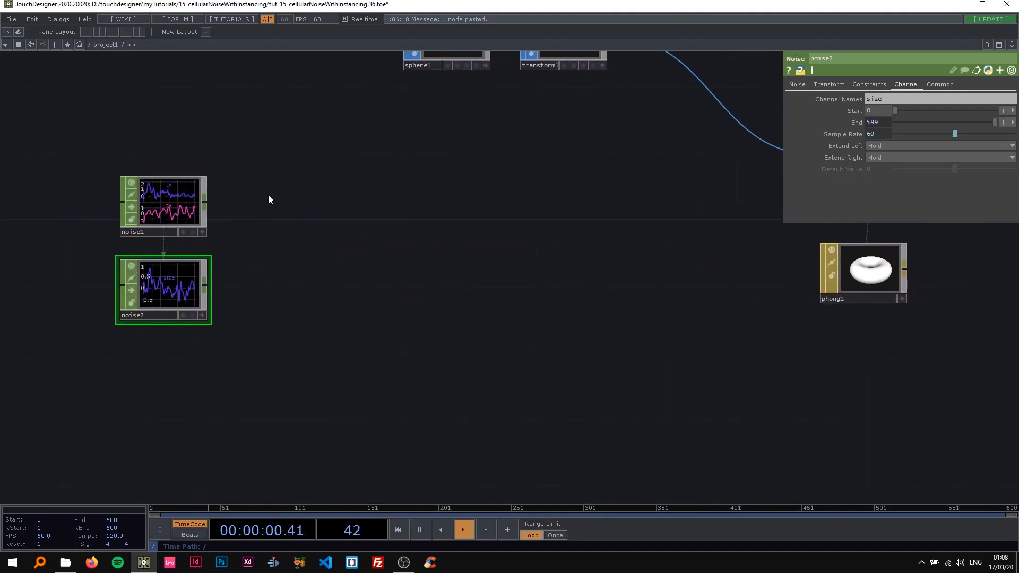
Step: Add a Null after the tx ty noise
type("nu")
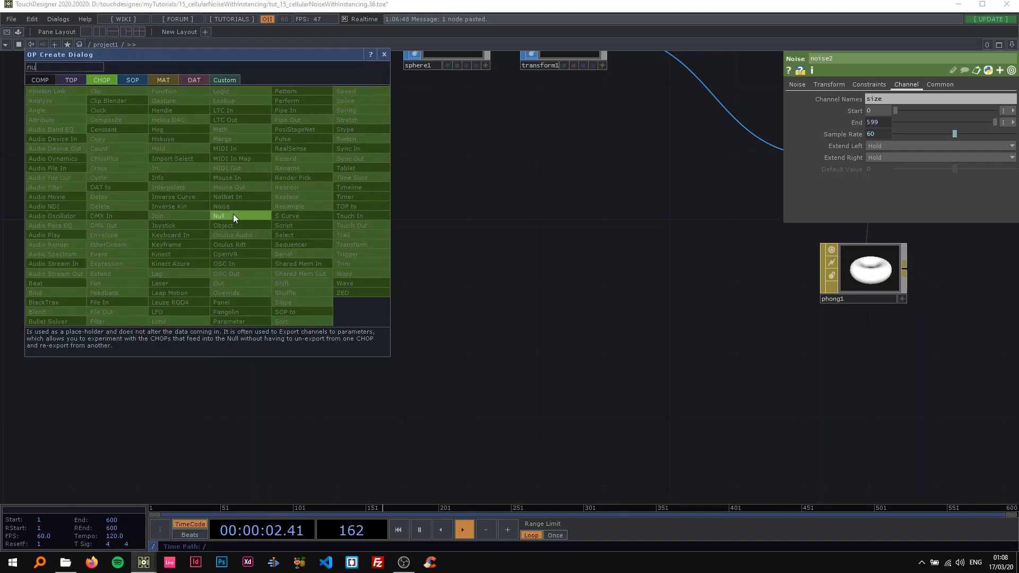
left_click(220, 216)
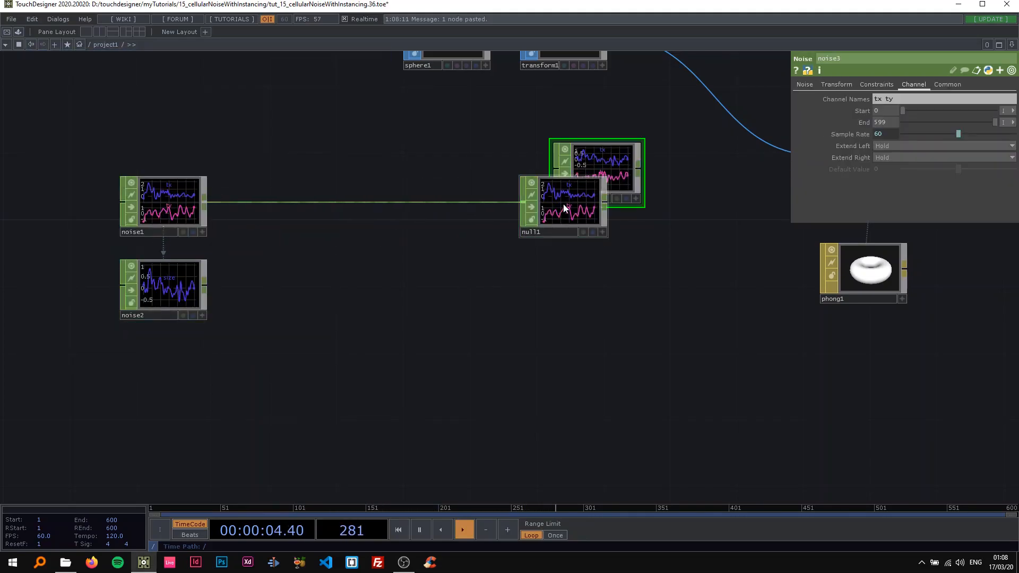
left_click(562, 204)
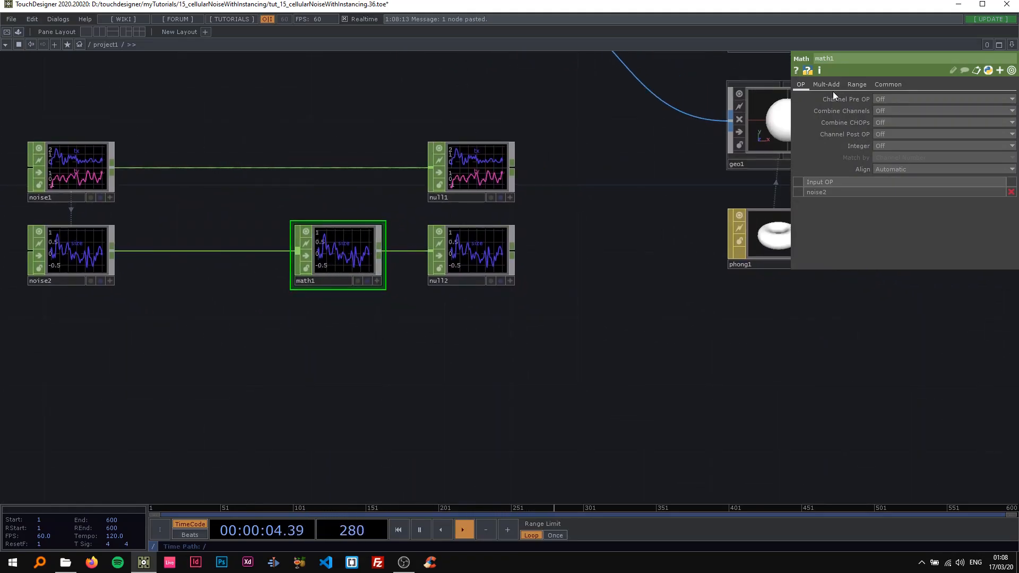
Step: Route the size noise through a Math remap into a second Null
left_click(70, 254)
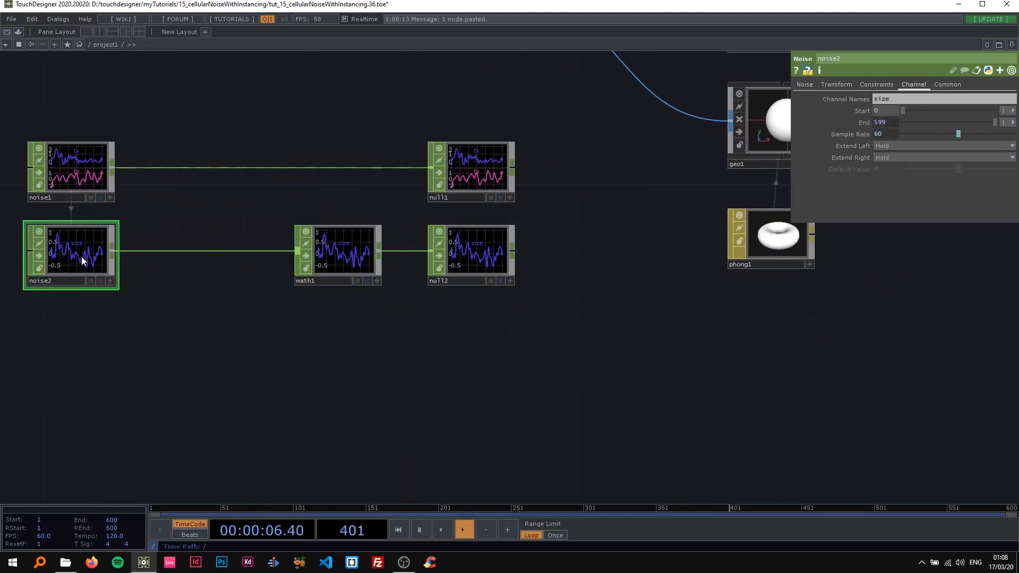
left_click(803, 84)
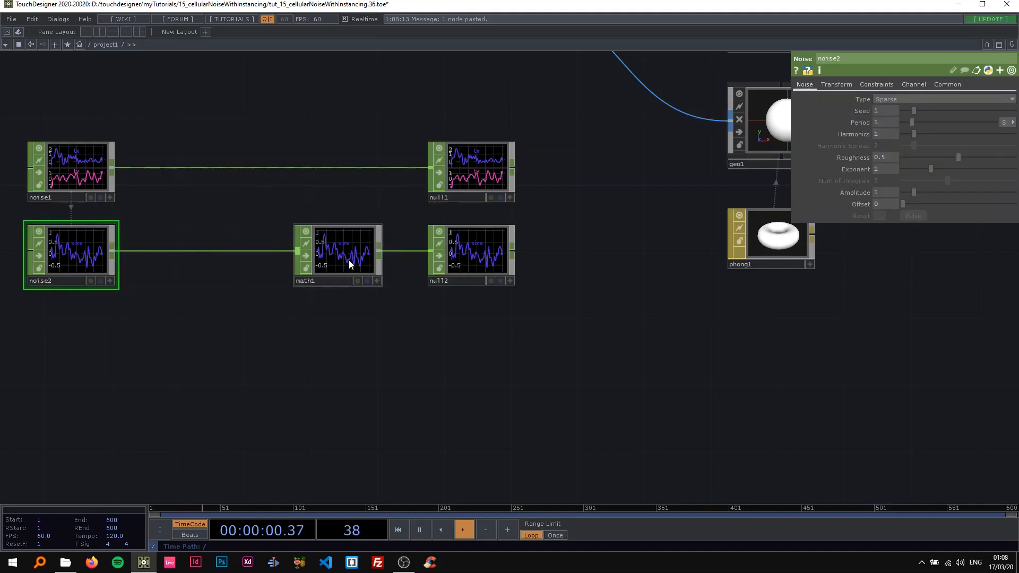
left_click(337, 253)
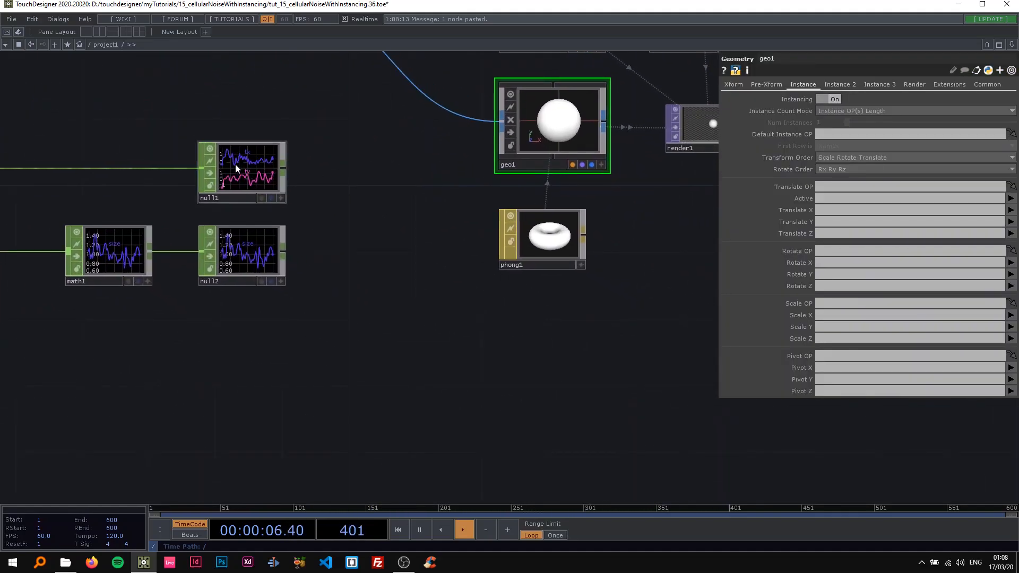
mouse_move(622, 165)
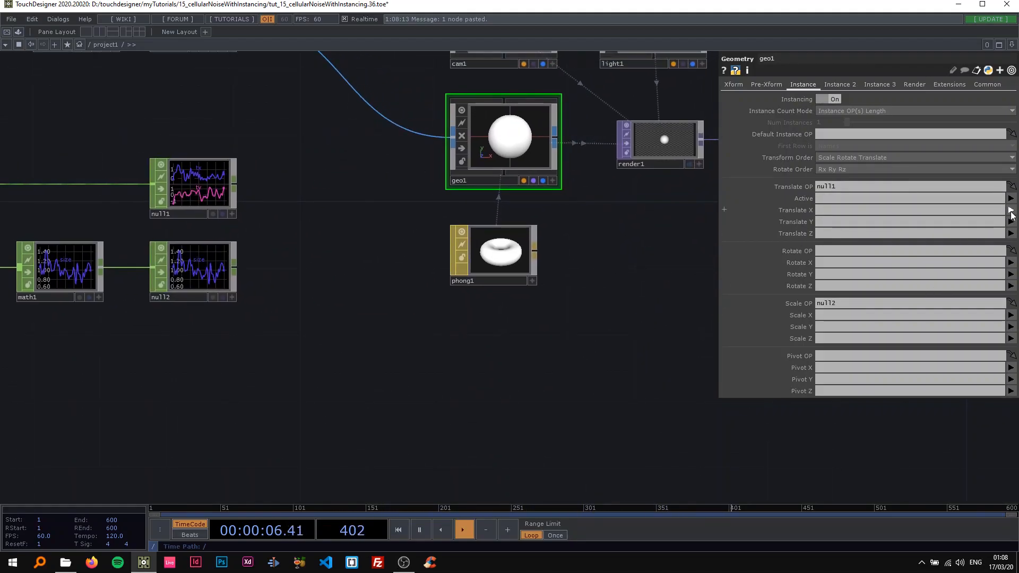
Step: Set geo1's instance translate from null1 (tx, ty) and scale from null2 (size)
type("tx ty")
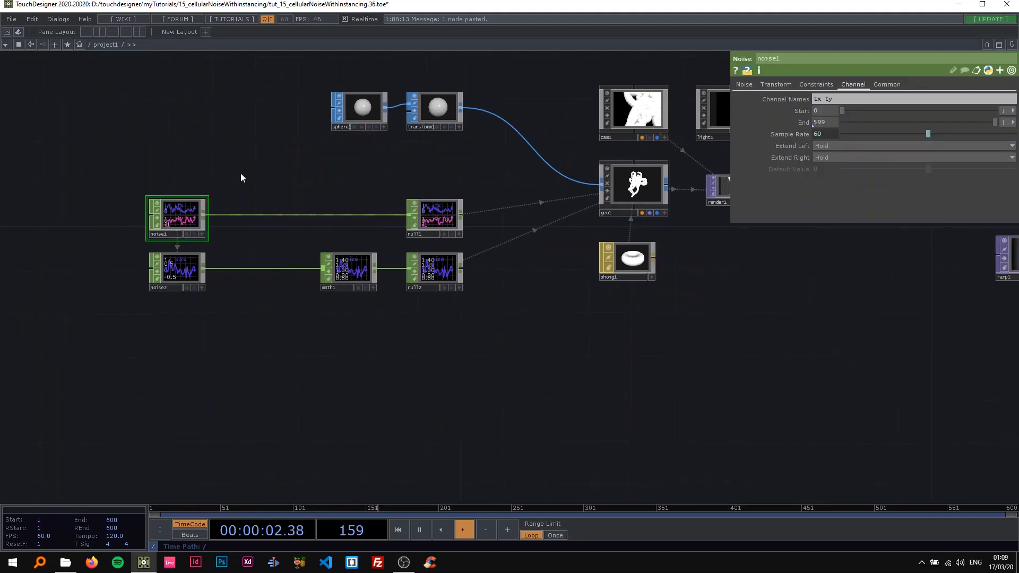
Step: Add a Lookup after render1 with a Ramp in its second input, and adjust noise1's period
left_click(743, 83)
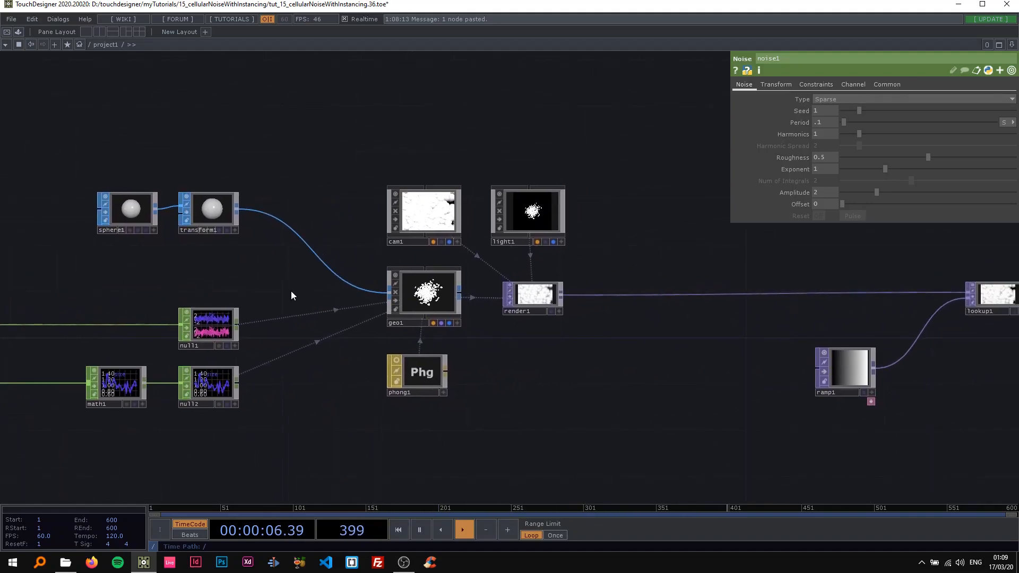
left_click(127, 208)
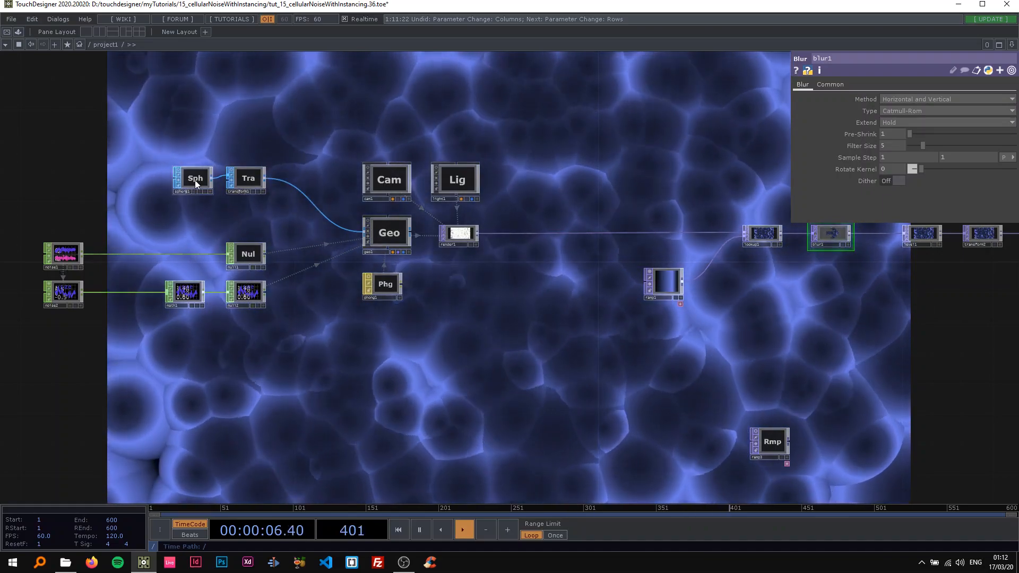
left_click(195, 179)
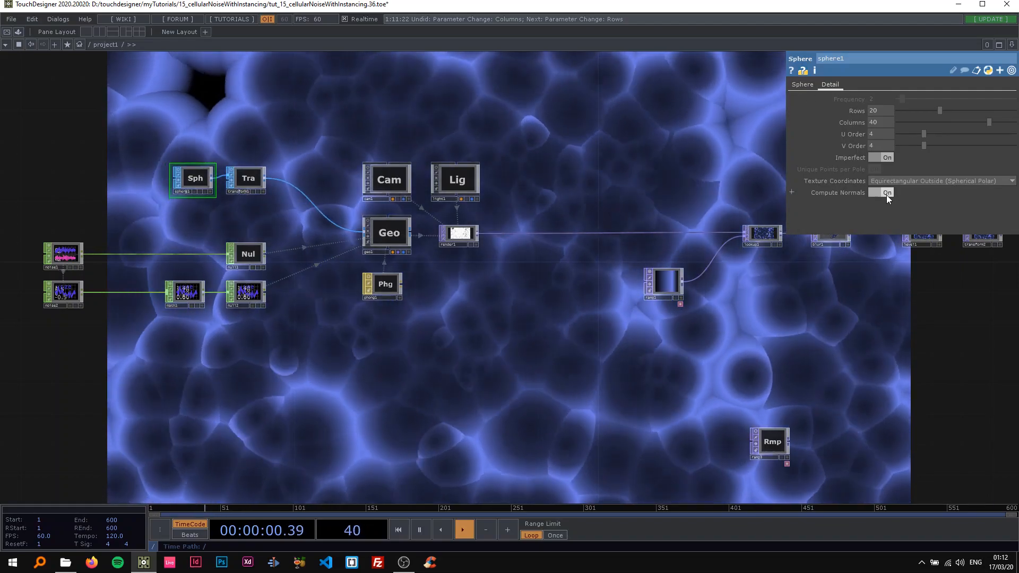
left_click(886, 192)
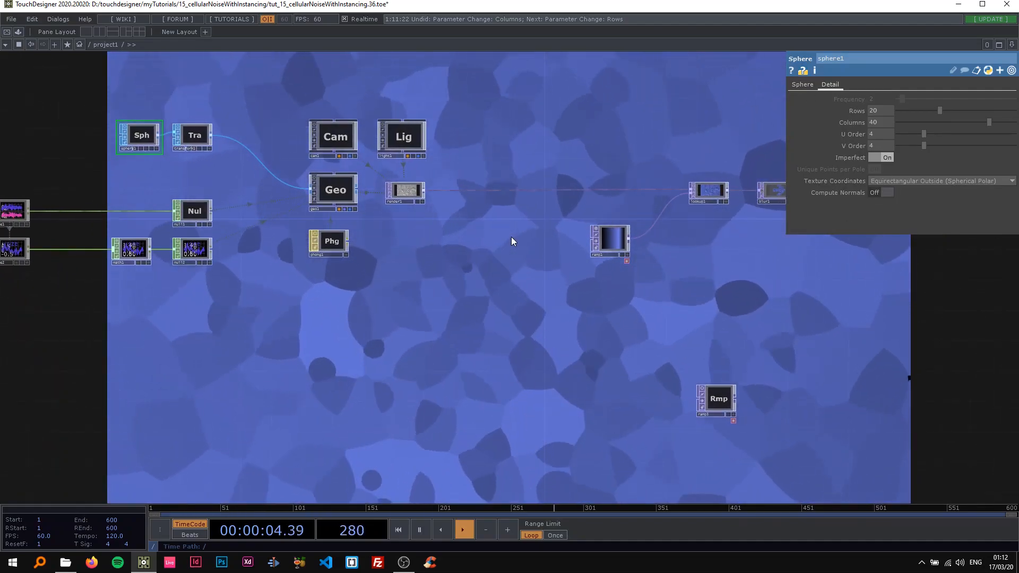
left_click(609, 244)
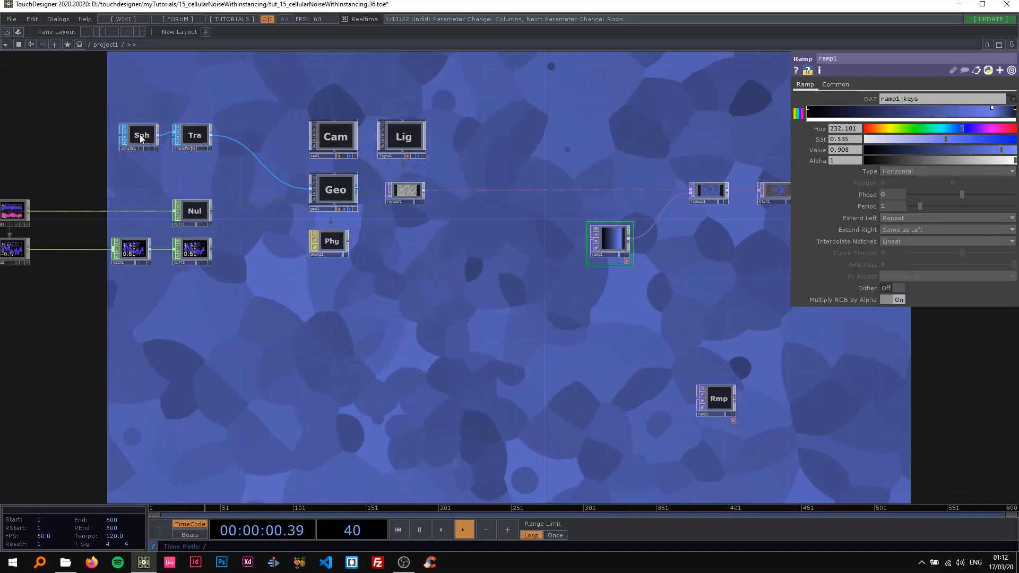
left_click(141, 135)
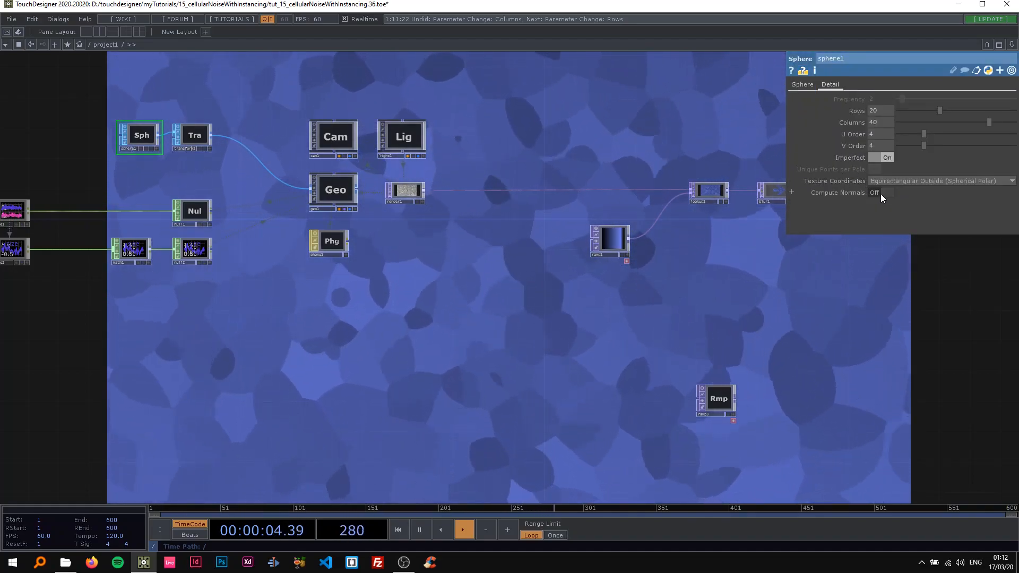
left_click(802, 84)
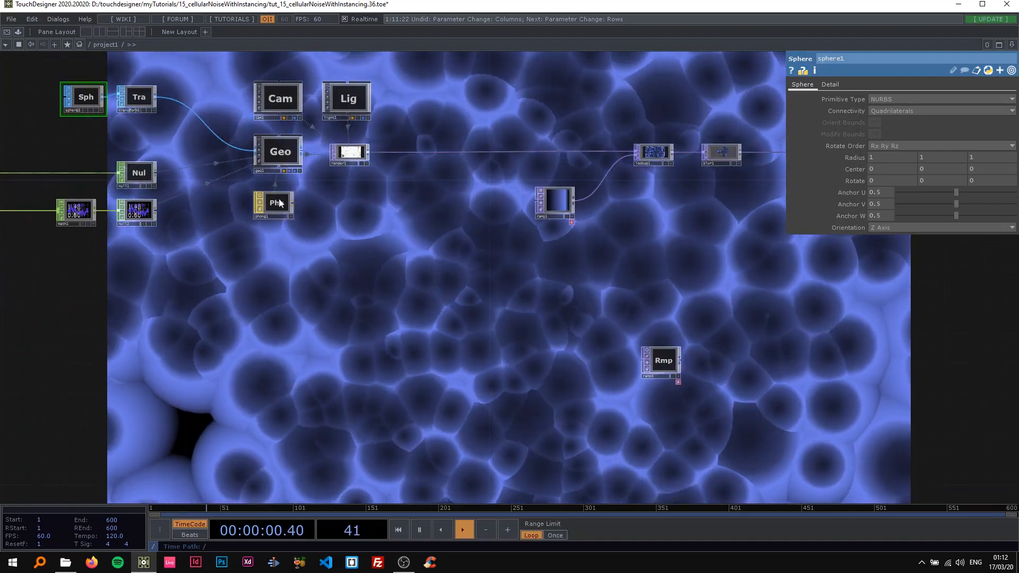
Step: Inspect the phong1 material, then show render1's Render parameters page
left_click(273, 202)
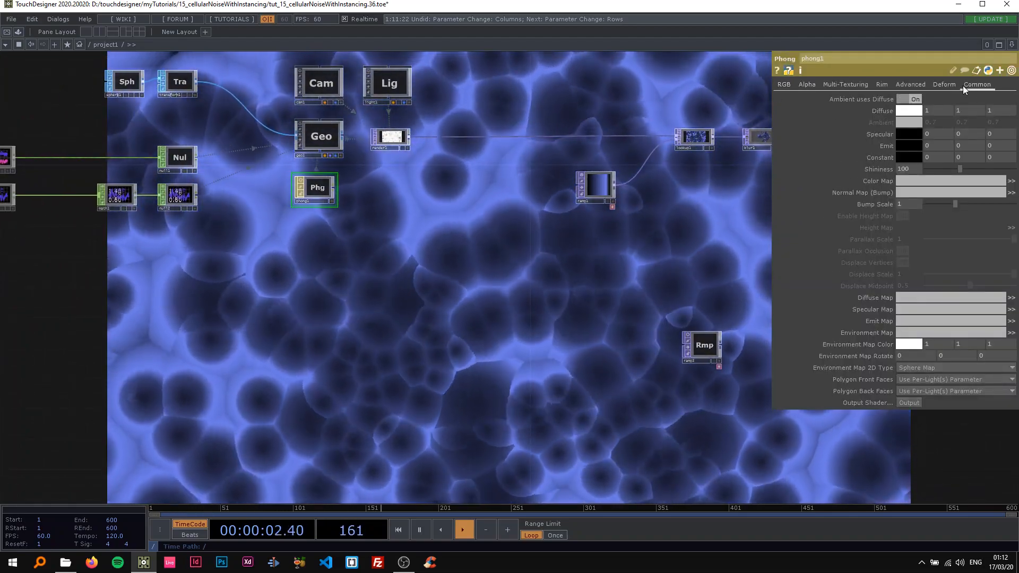
left_click(806, 83)
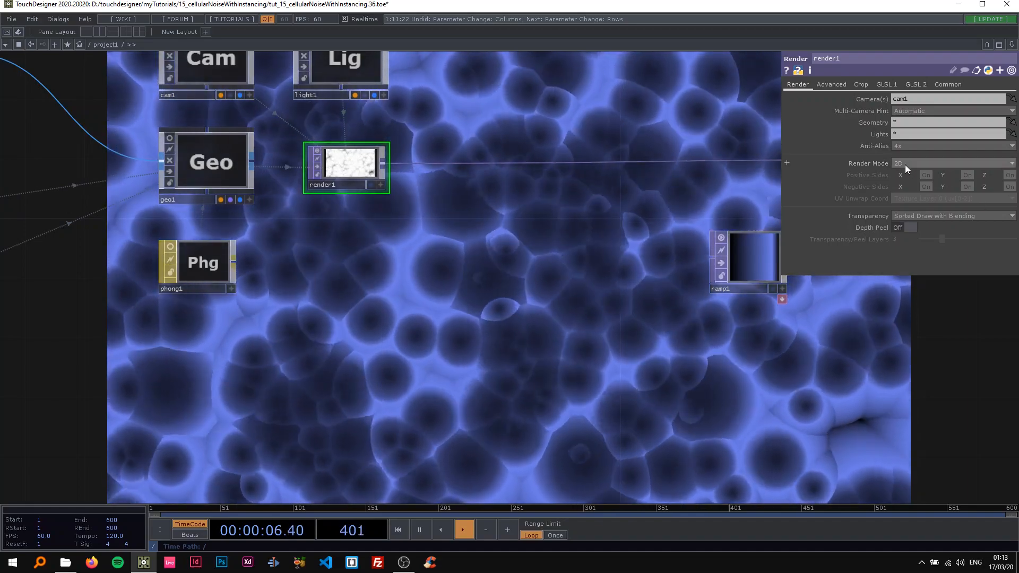
Step: Set render1 to Fish-Eye (180) and select geo1 to scale it uniformly to 7
left_click(952, 163)
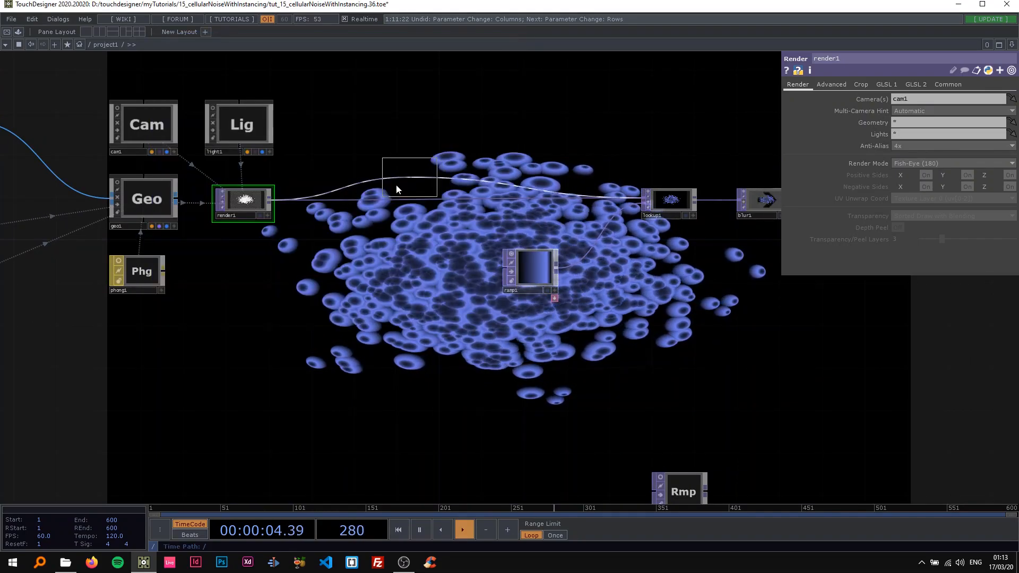
left_click(351, 200)
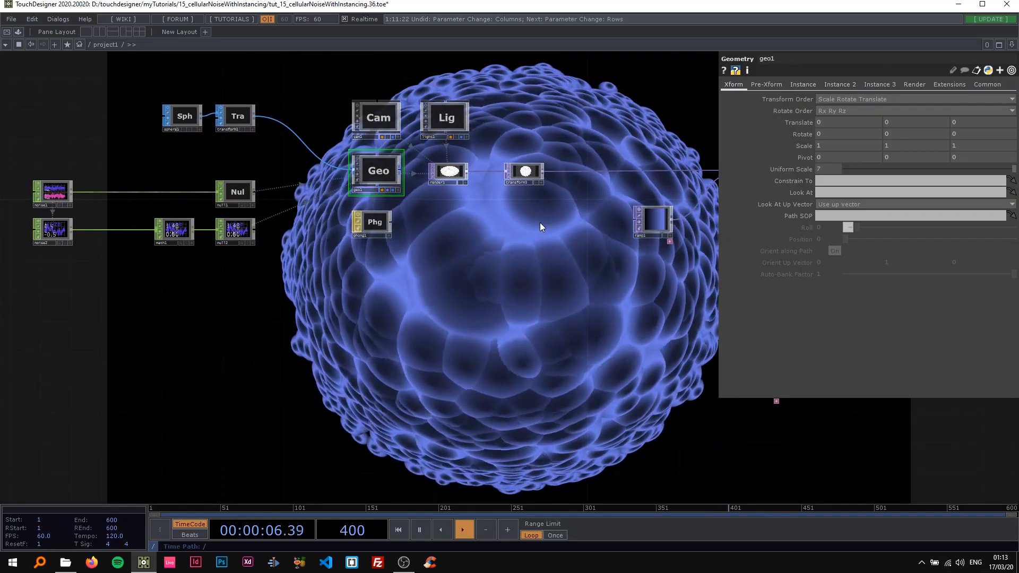
Step: Lower noise1's channel End to 199 and remap math1's sizes to 0.5–0.7
left_click(106, 193)
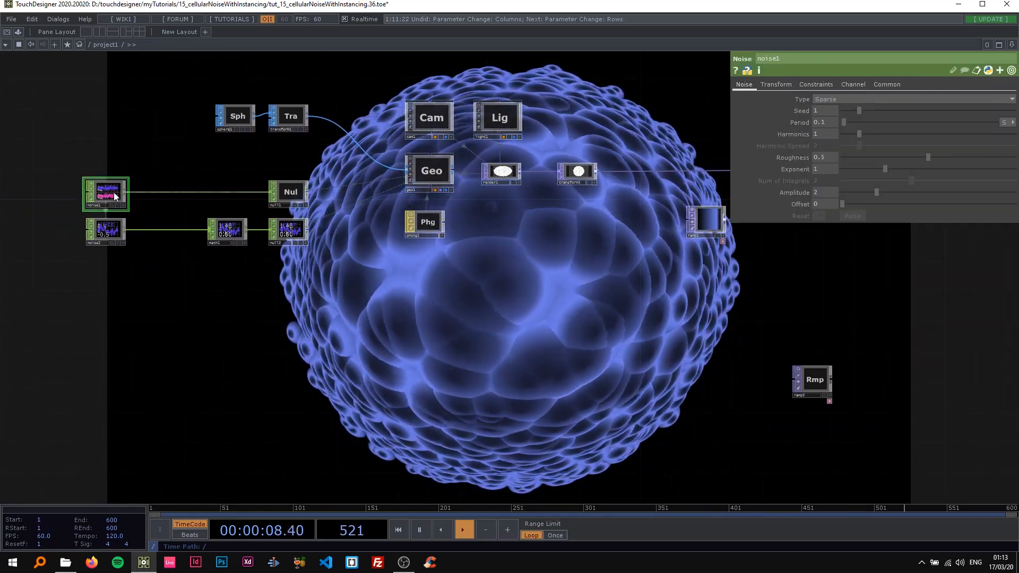
left_click(852, 84)
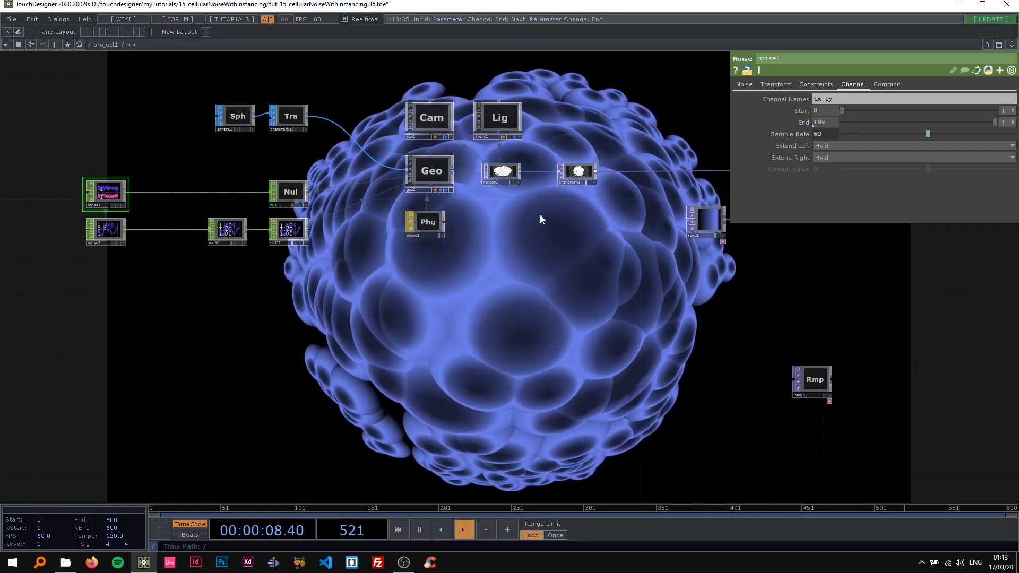
left_click(226, 231)
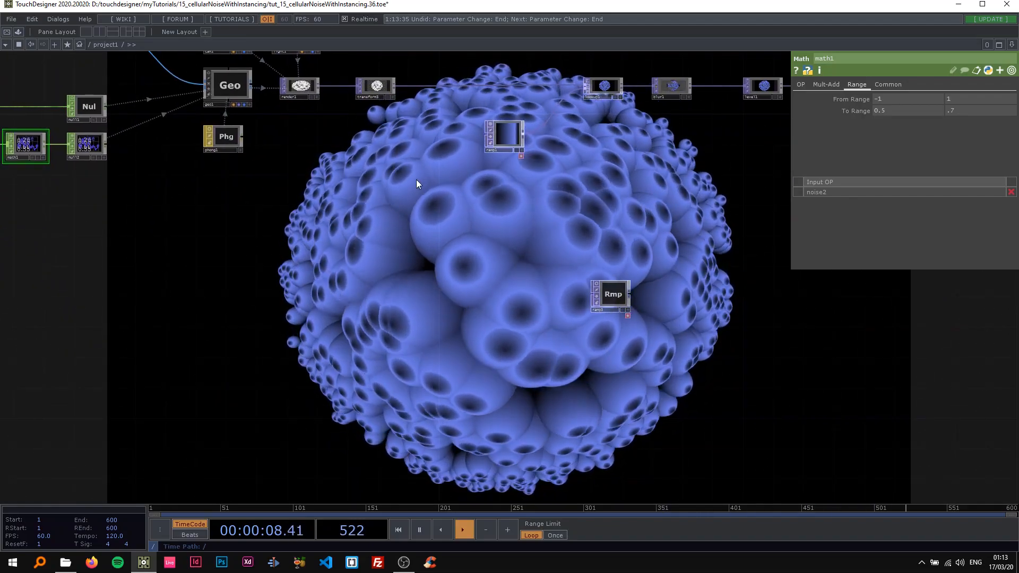
left_click(316, 121)
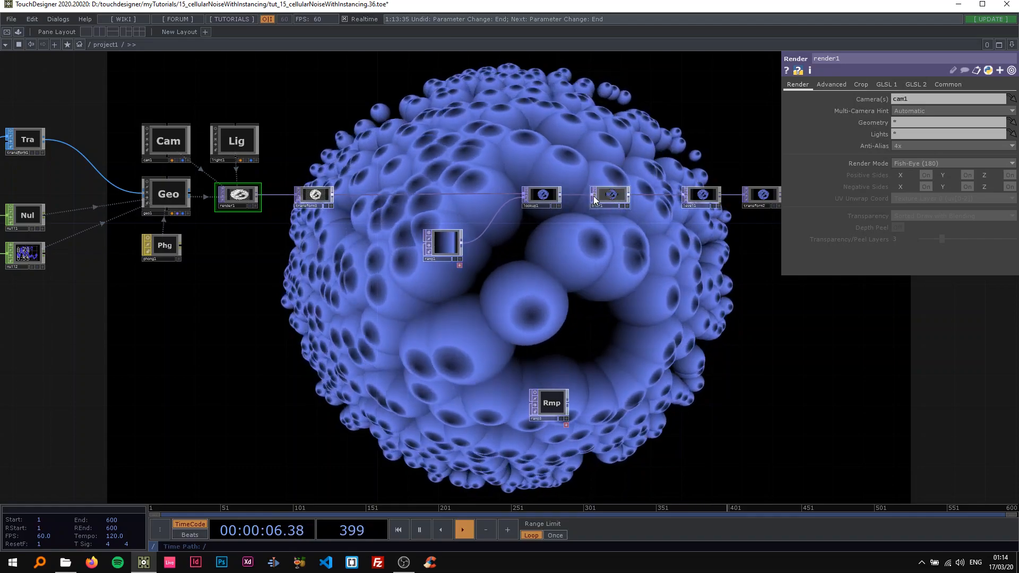
Step: Check blur1, toggle sphere1's Compute Normals and set its Orientation to X Axis
left_click(609, 194)
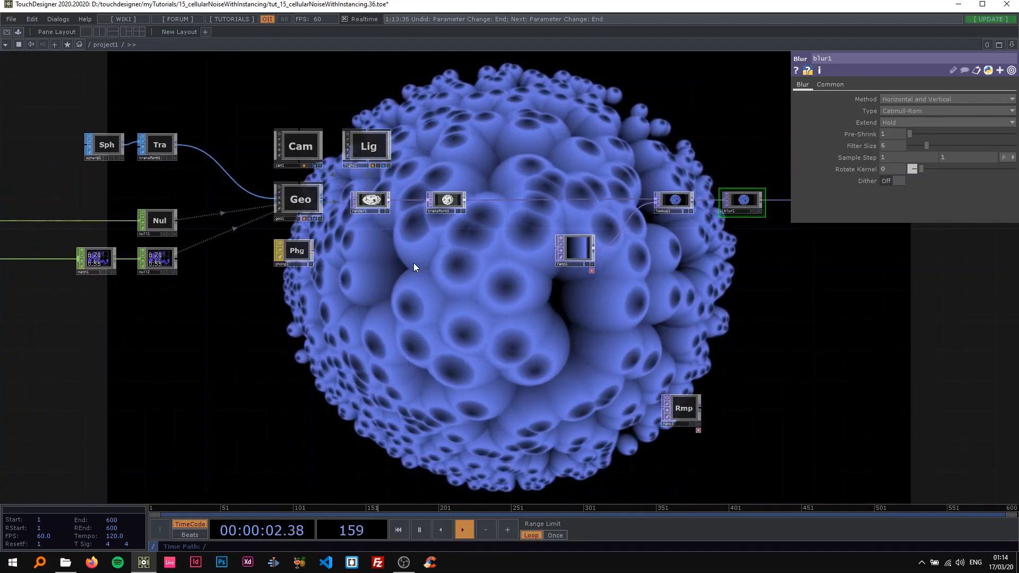
left_click(105, 145)
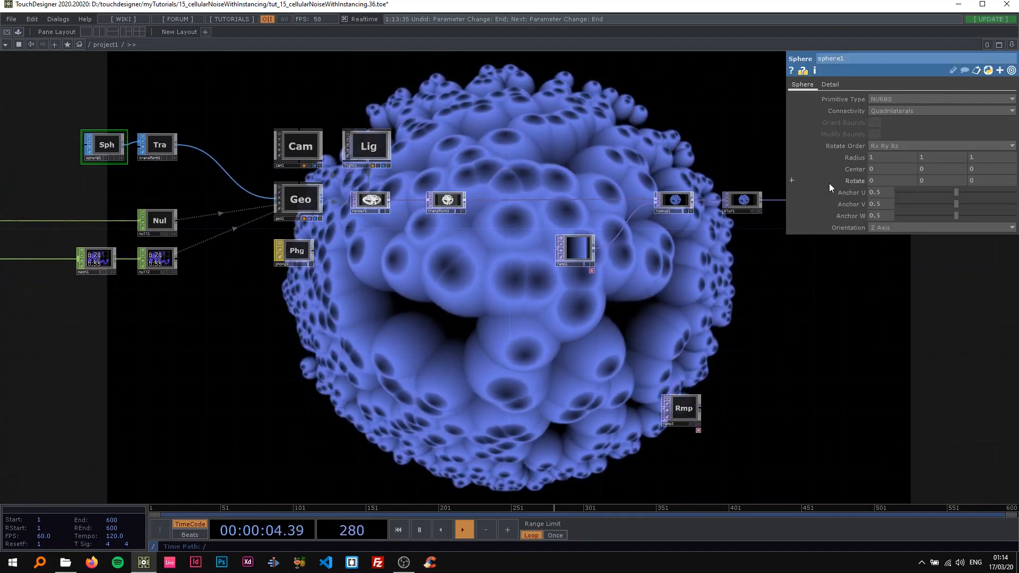
left_click(830, 84)
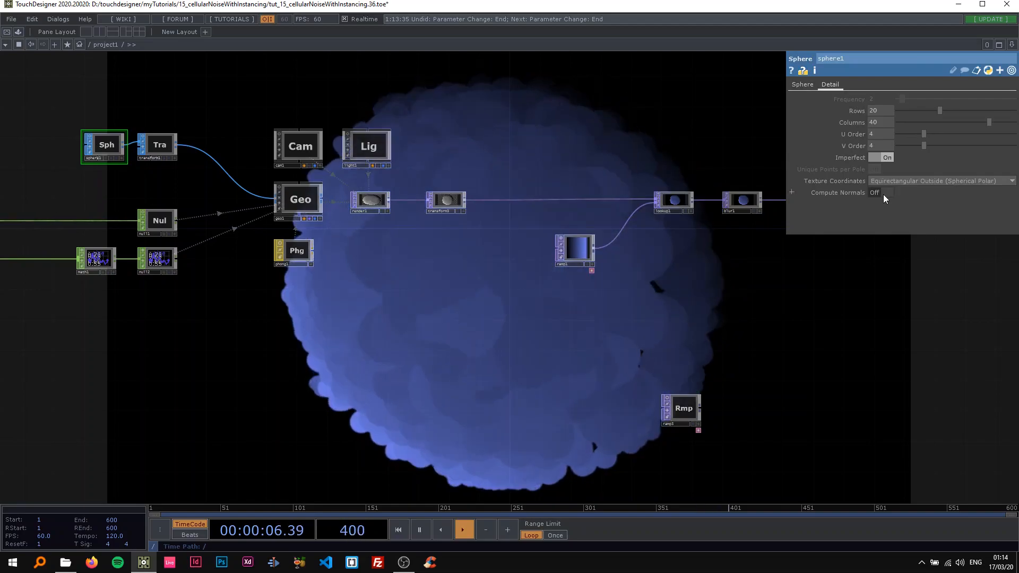
left_click(886, 192)
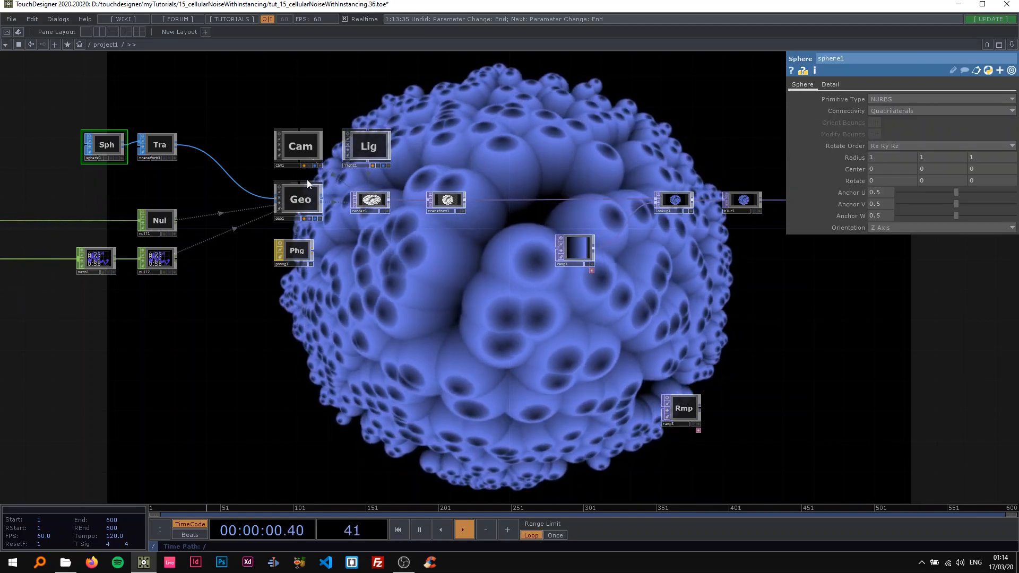
left_click(943, 227)
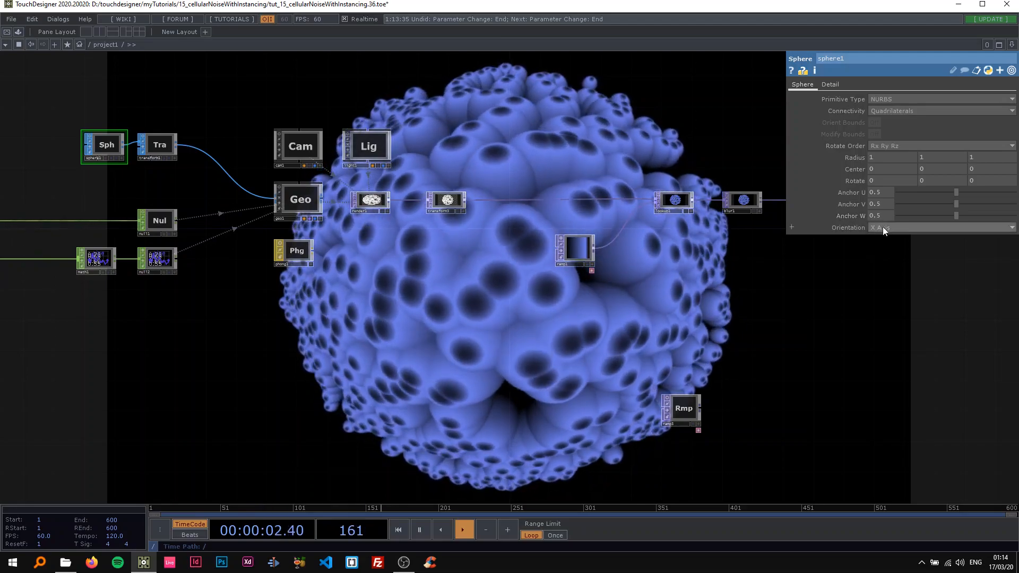
left_click(943, 228)
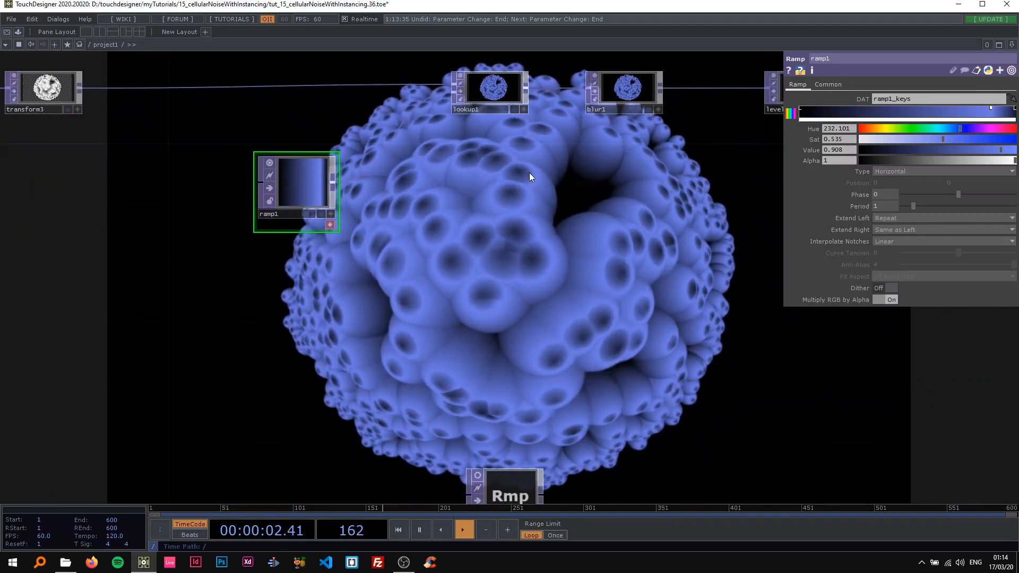
Step: Add green and orange keys to ramp1 by setting their Hue, Sat and Value
left_click(871, 128)
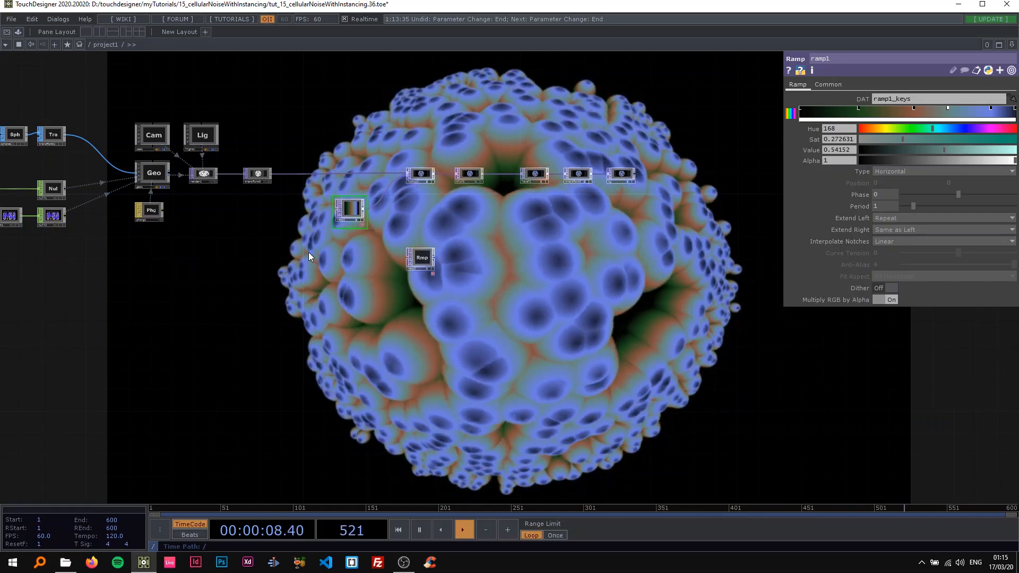
left_click(397, 530)
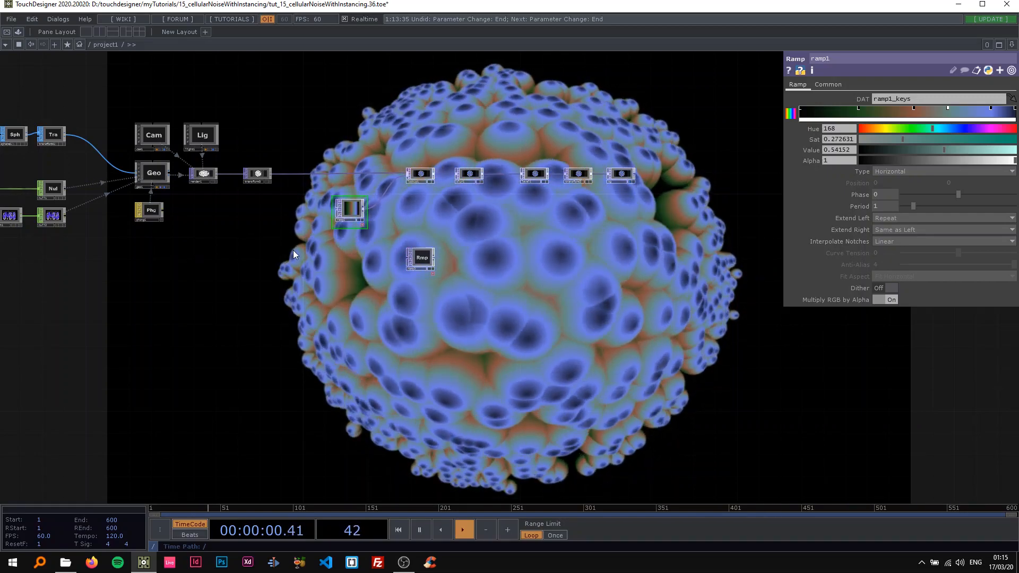